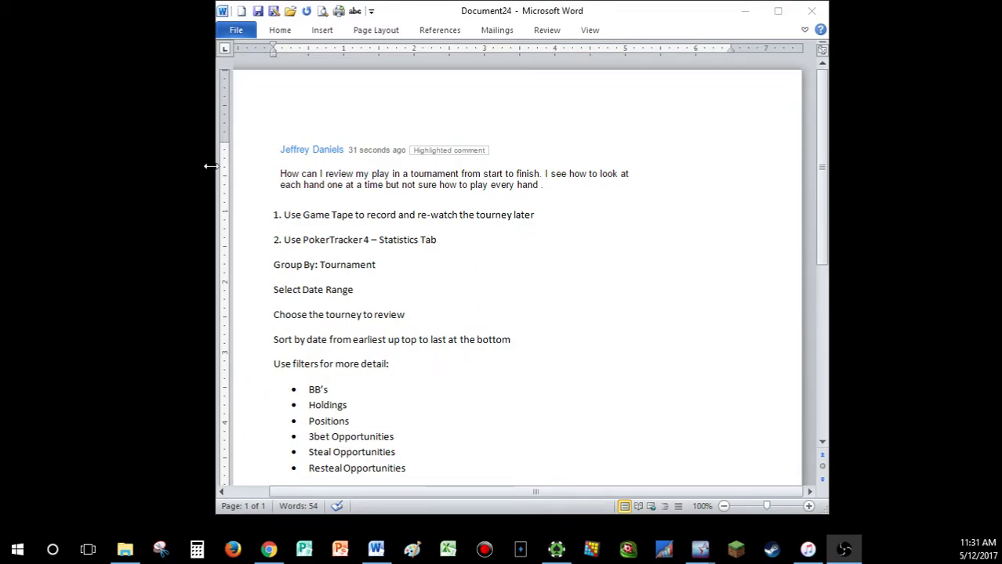
Select the pasted review question at the top of the Word notes.
left_click(453, 179)
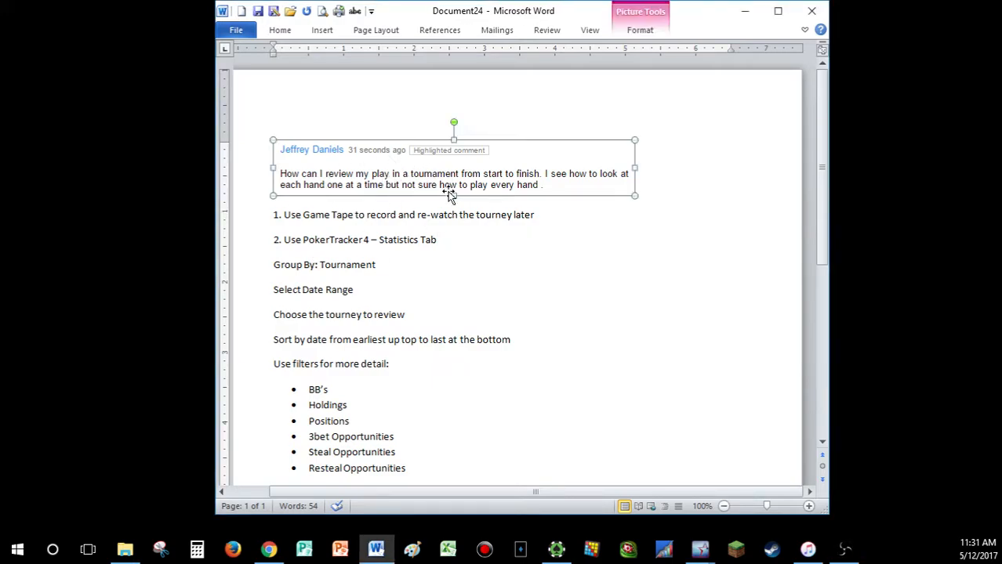
mouse_move(348, 364)
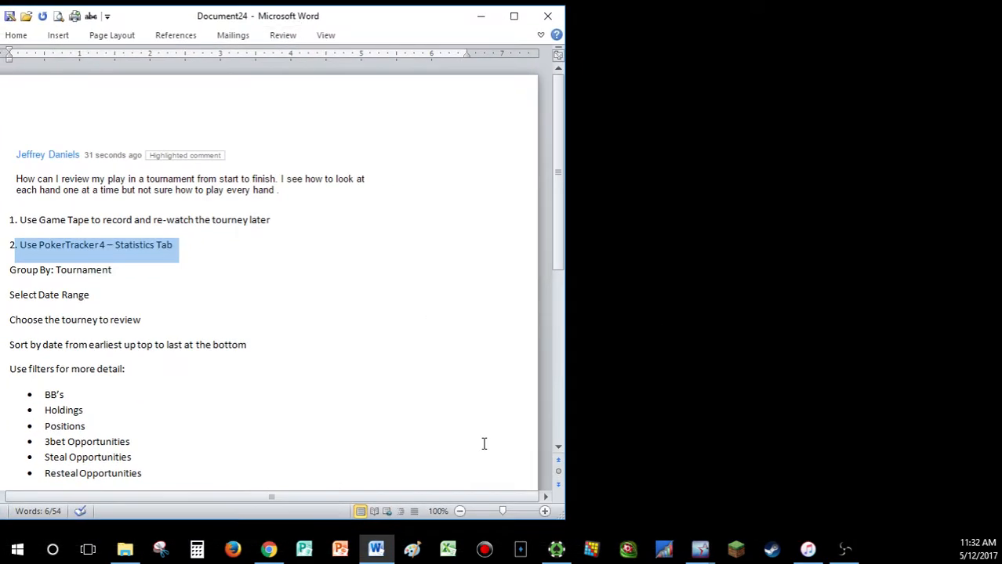
Bring PokerTracker 4 to the front and show its tournament report beside the notes.
left_click(555, 549)
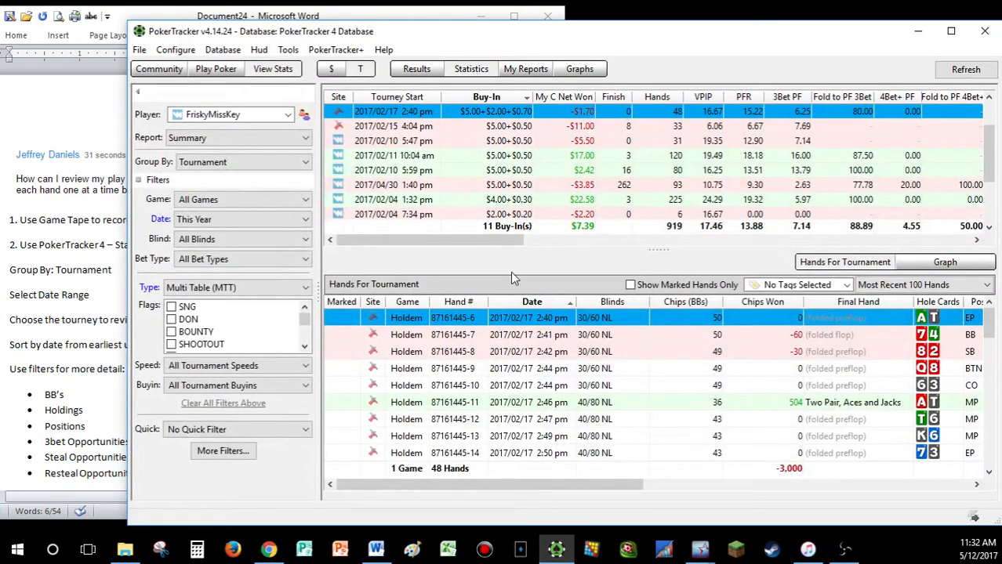
mouse_move(171, 228)
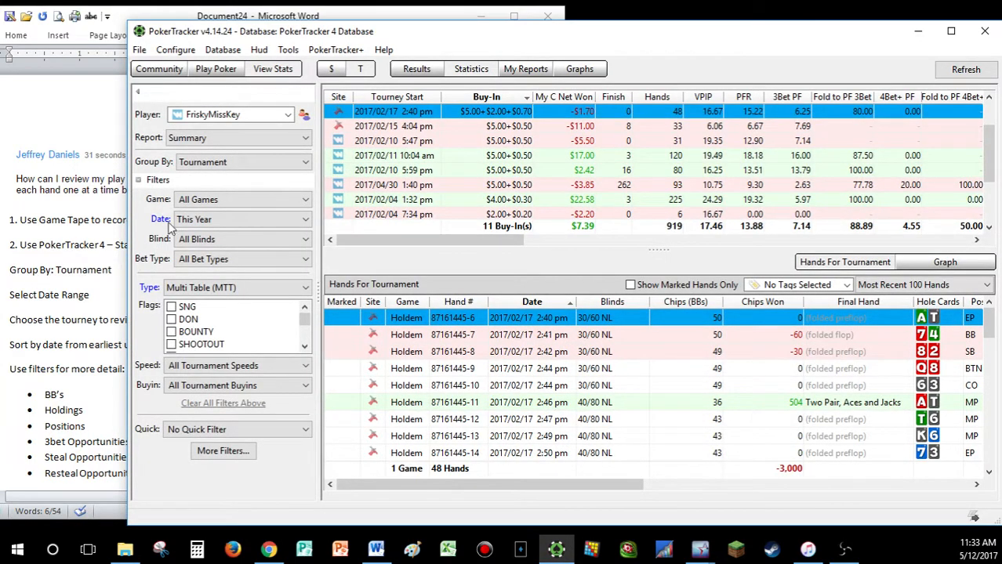
left_click(243, 162)
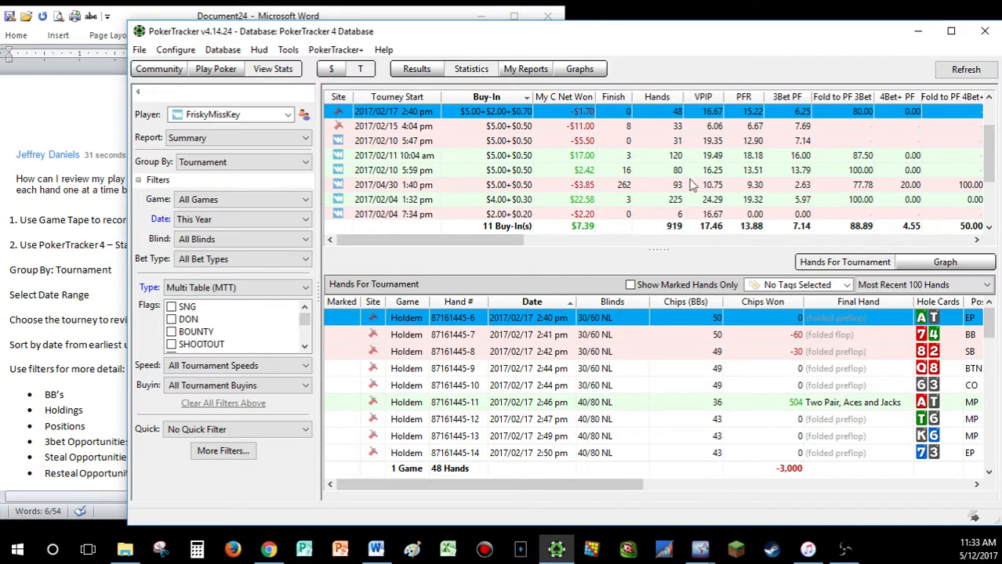
mouse_move(859, 189)
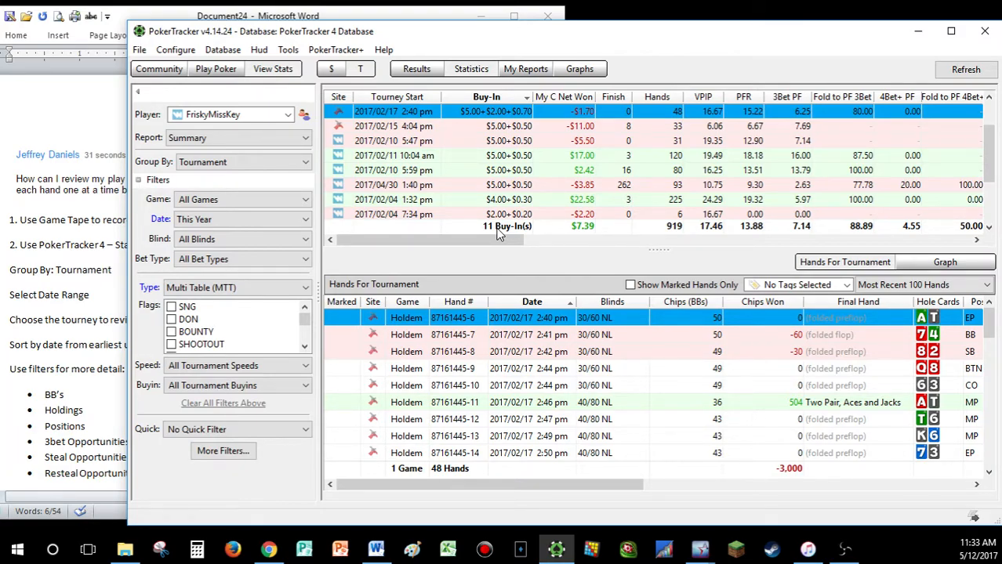
mouse_move(486, 262)
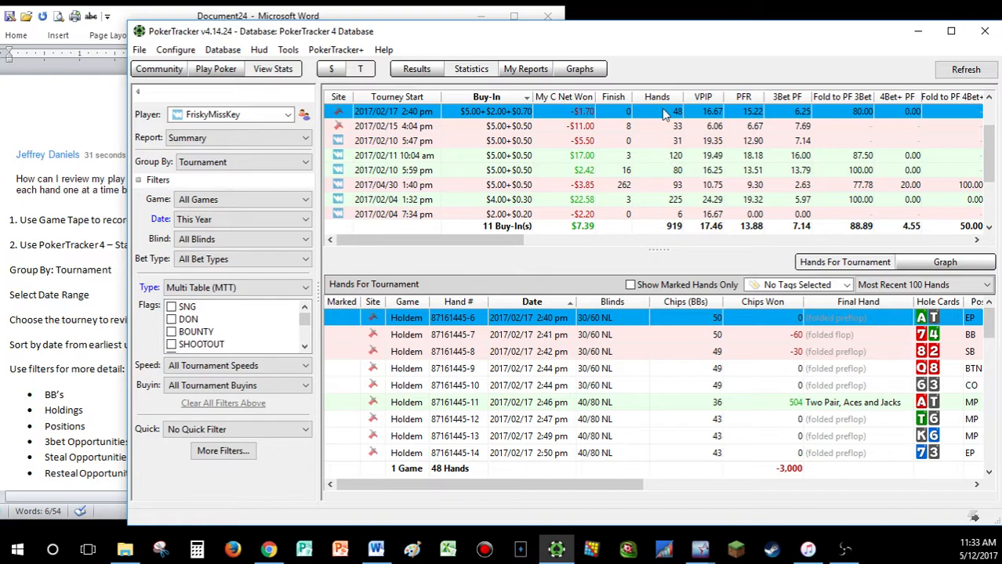
mouse_move(674, 207)
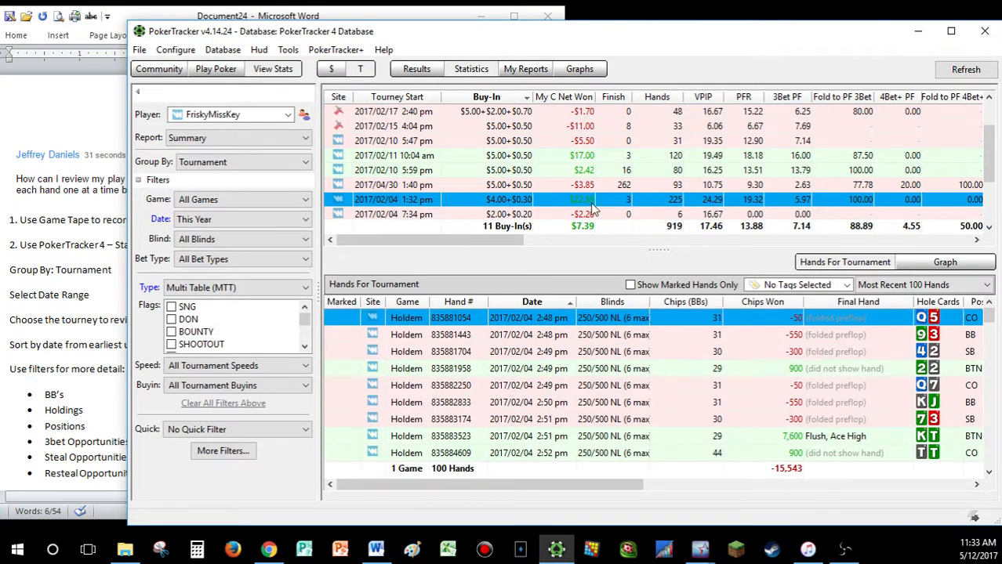
mouse_move(515, 207)
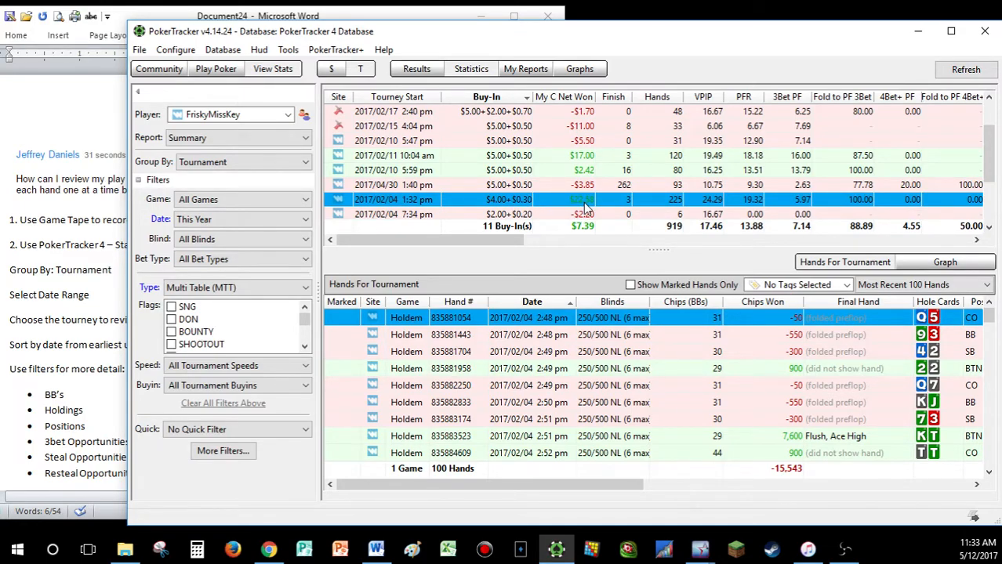
mouse_move(530, 205)
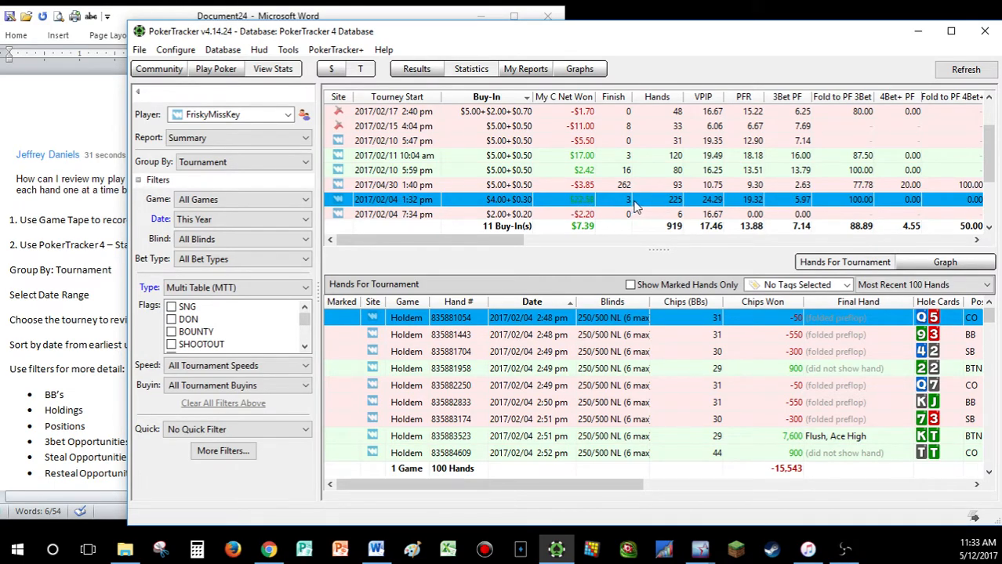
mouse_move(675, 206)
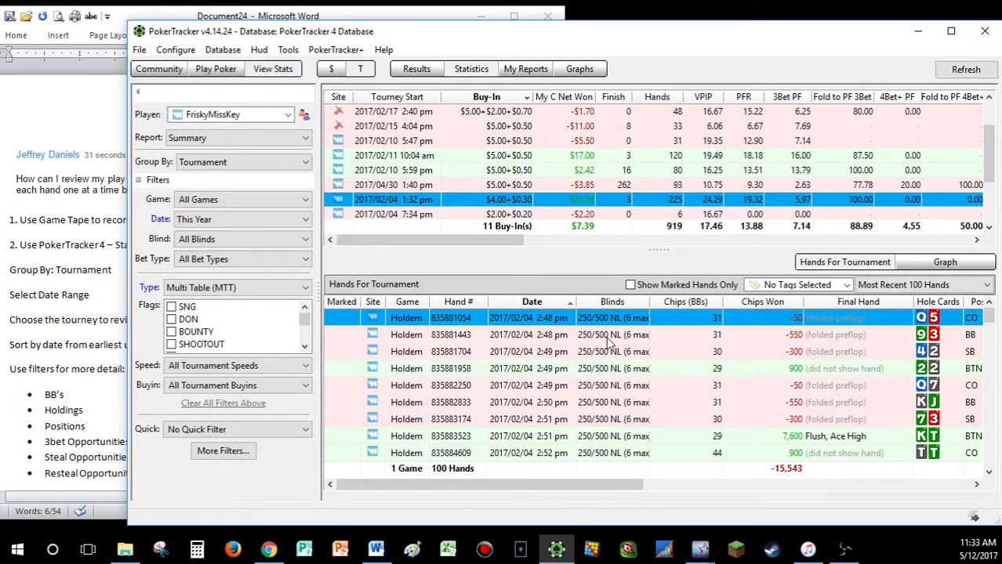
mouse_move(577, 317)
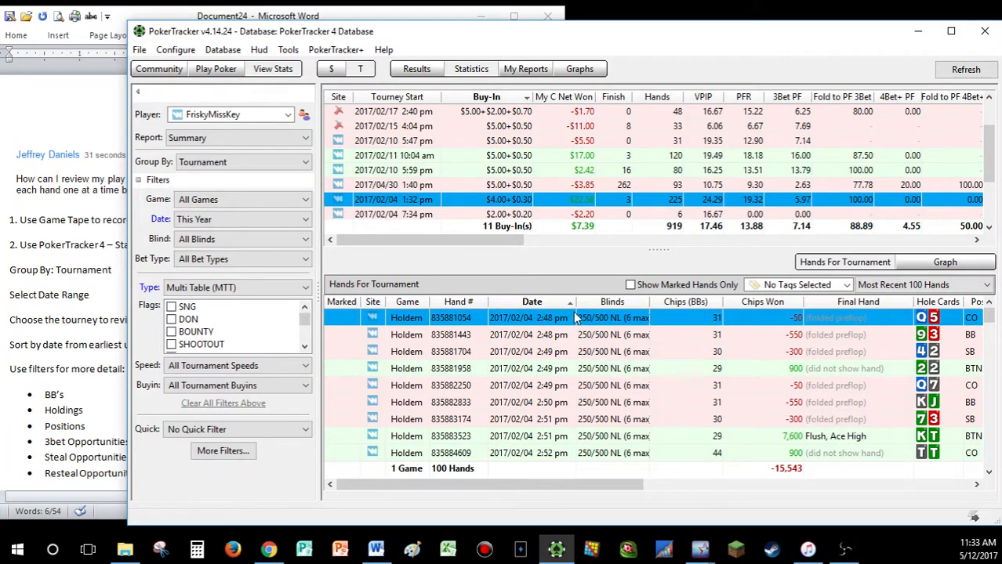
mouse_move(657, 369)
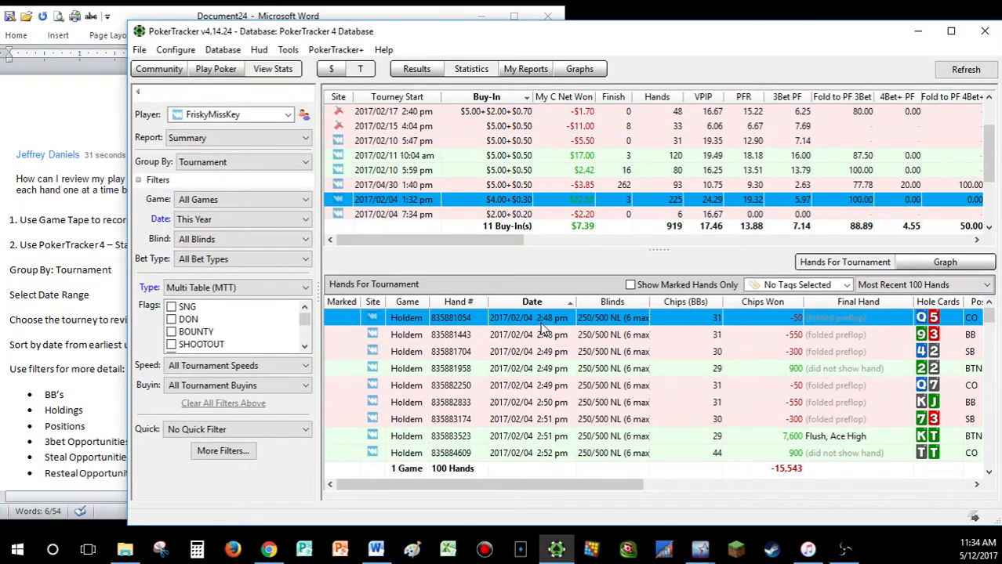
mouse_move(564, 324)
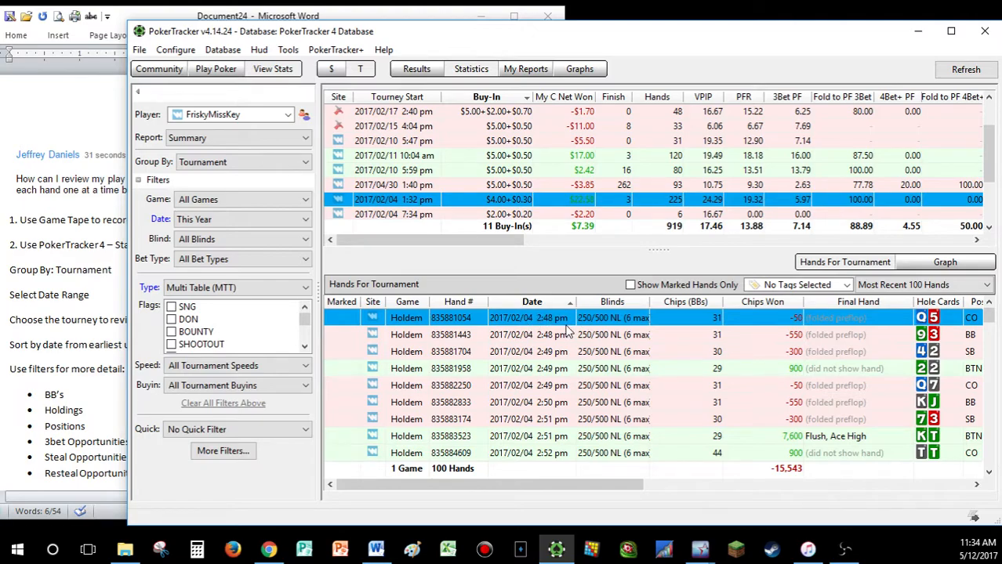
mouse_move(550, 321)
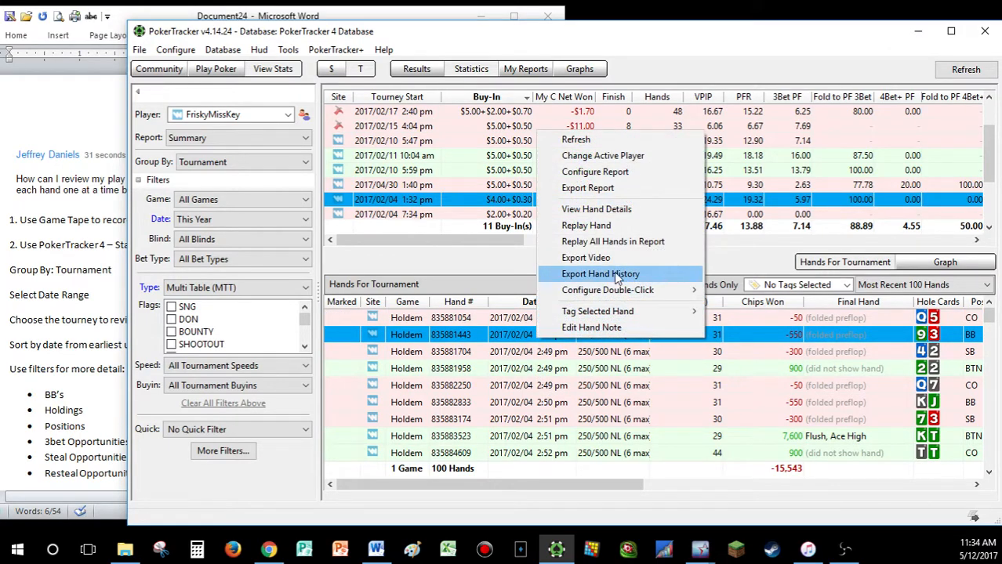
List the most recent 500 hands so all 225 show, then replay the tourney's first hand.
left_click(587, 226)
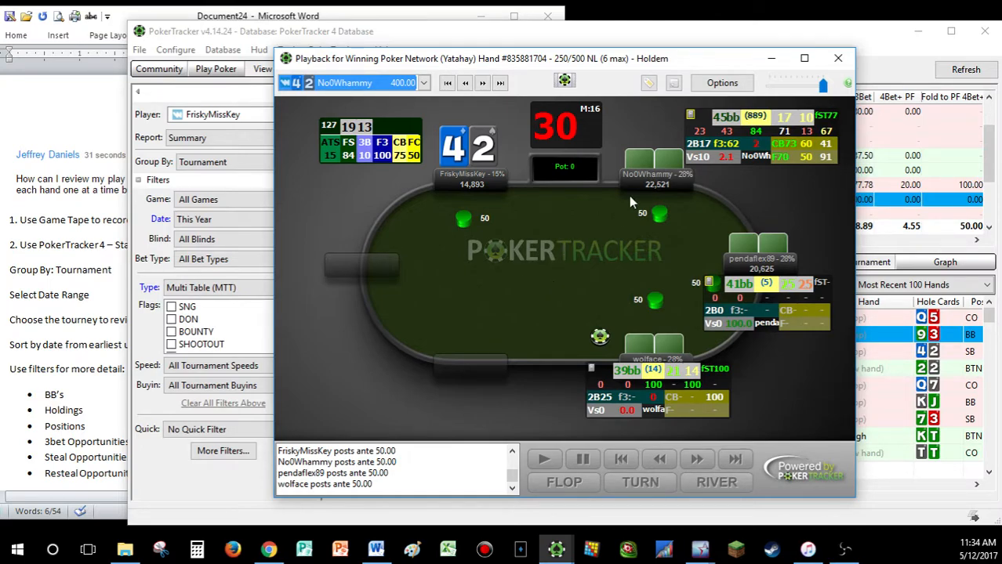
left_click(837, 58)
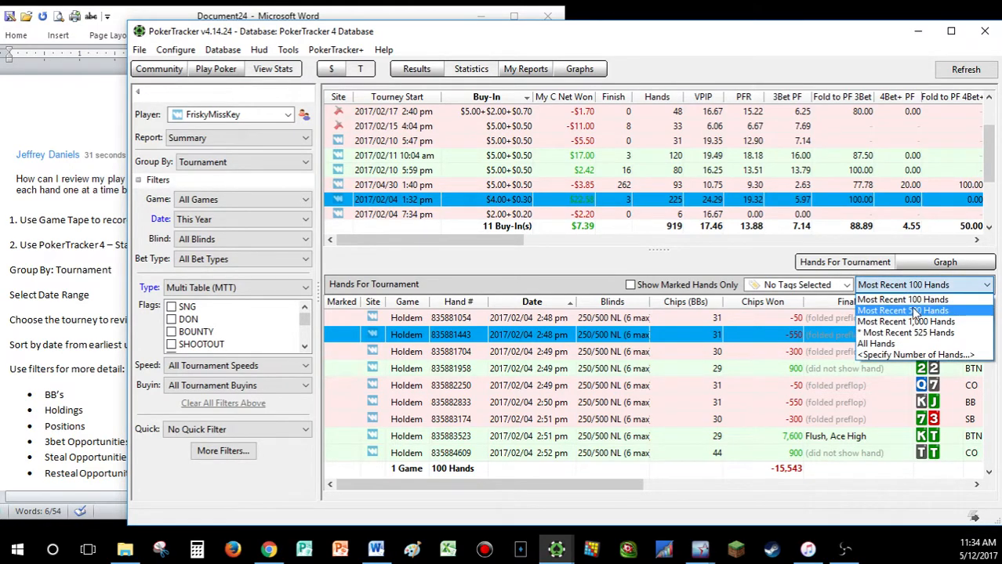
left_click(906, 310)
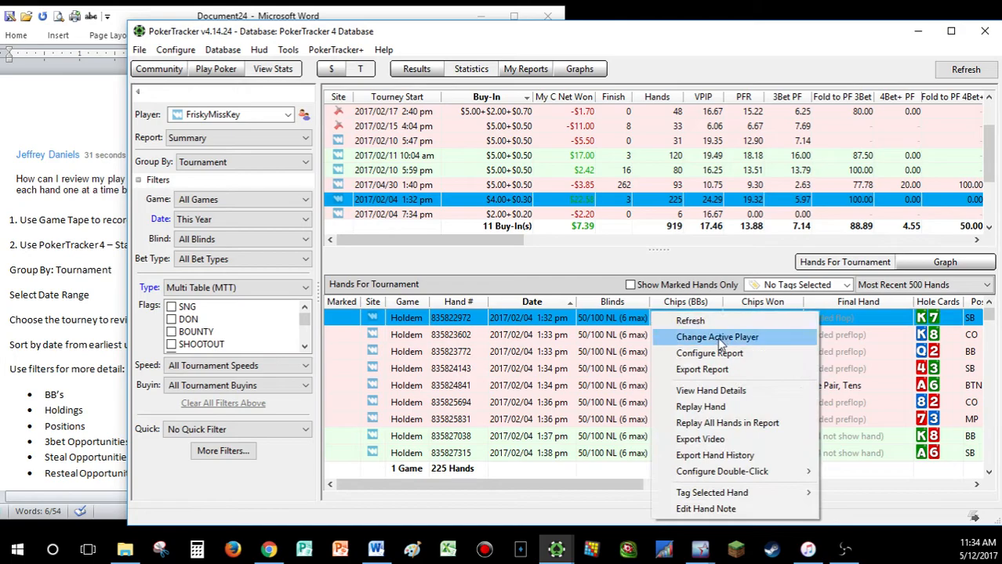
left_click(699, 406)
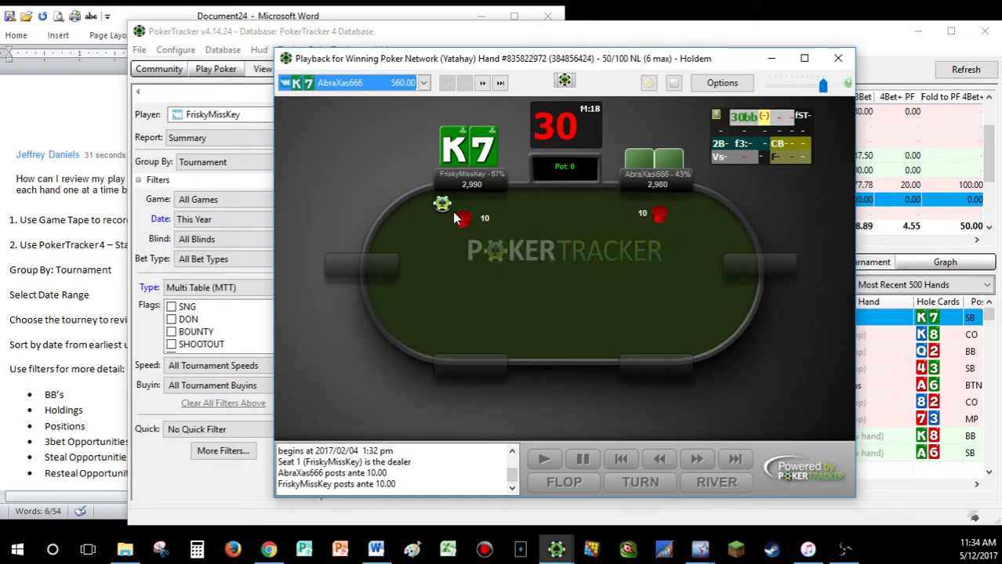
mouse_move(556, 318)
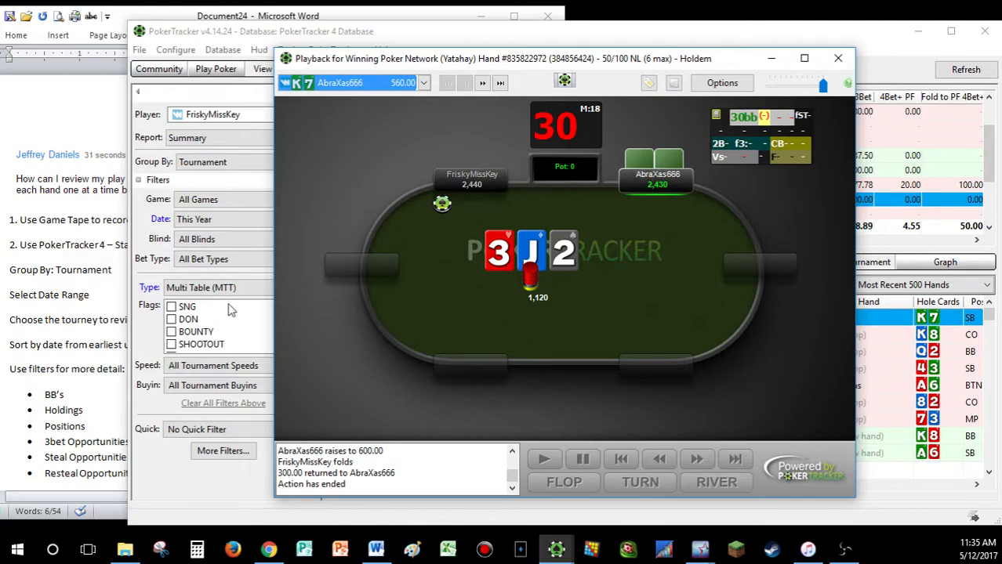
mouse_move(110, 353)
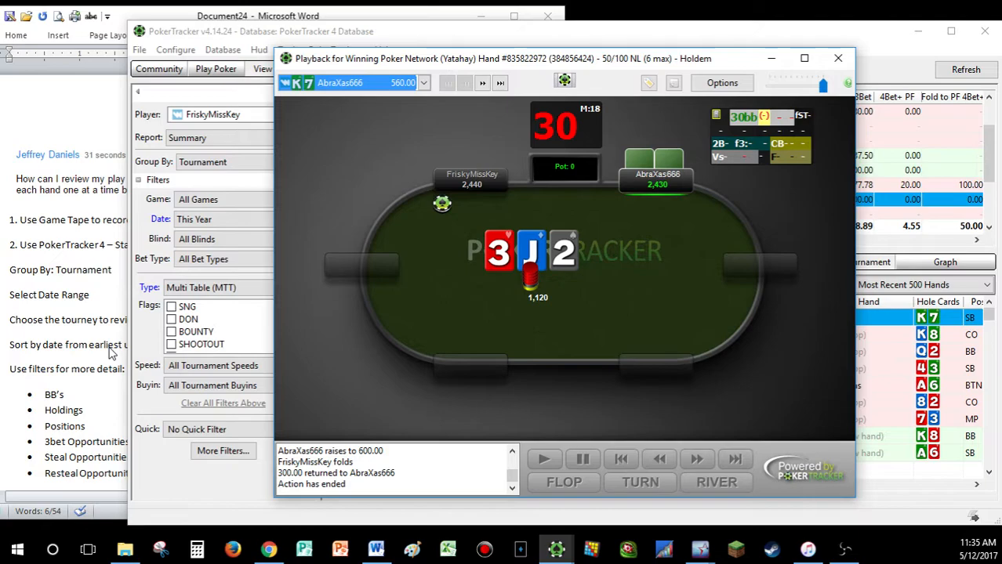
Filter hands to an actual stack of 0–15 big blinds and view the two remaining hands.
left_click(837, 58)
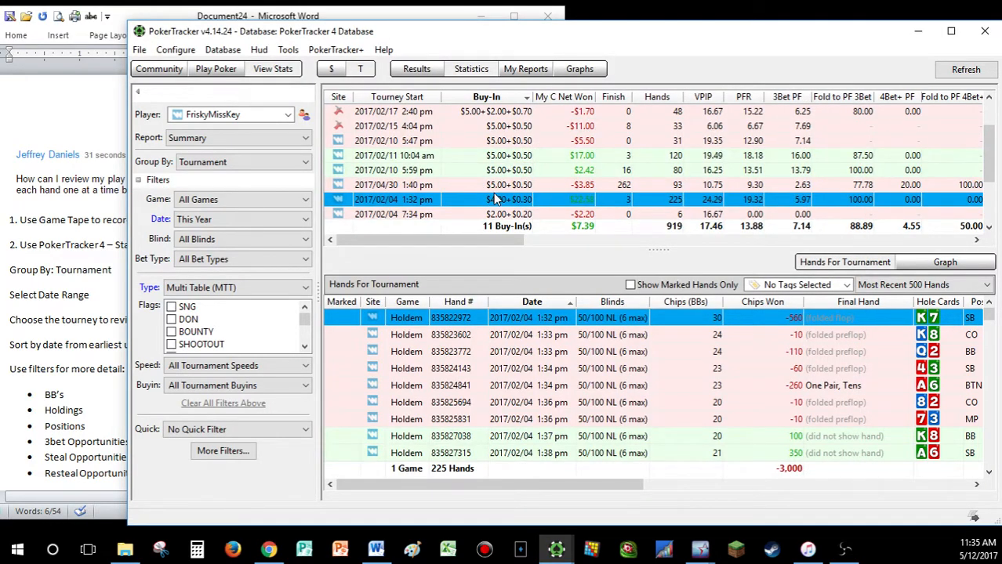
mouse_move(509, 199)
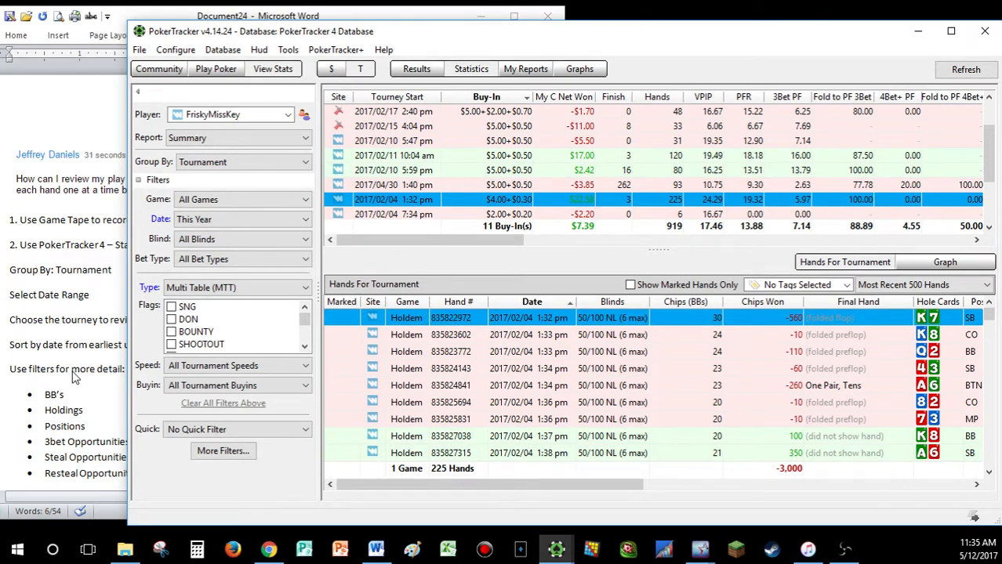
left_click(223, 451)
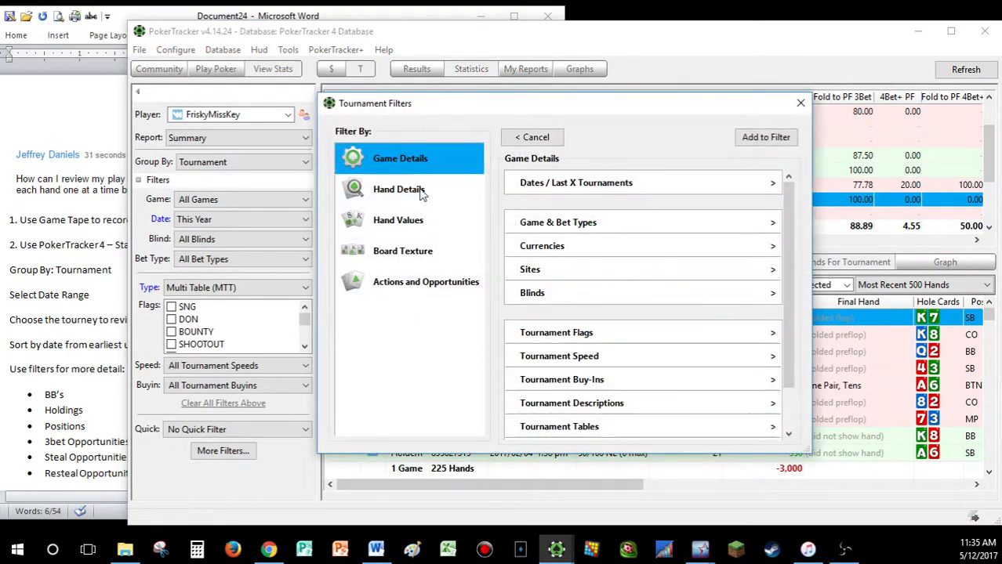
left_click(399, 188)
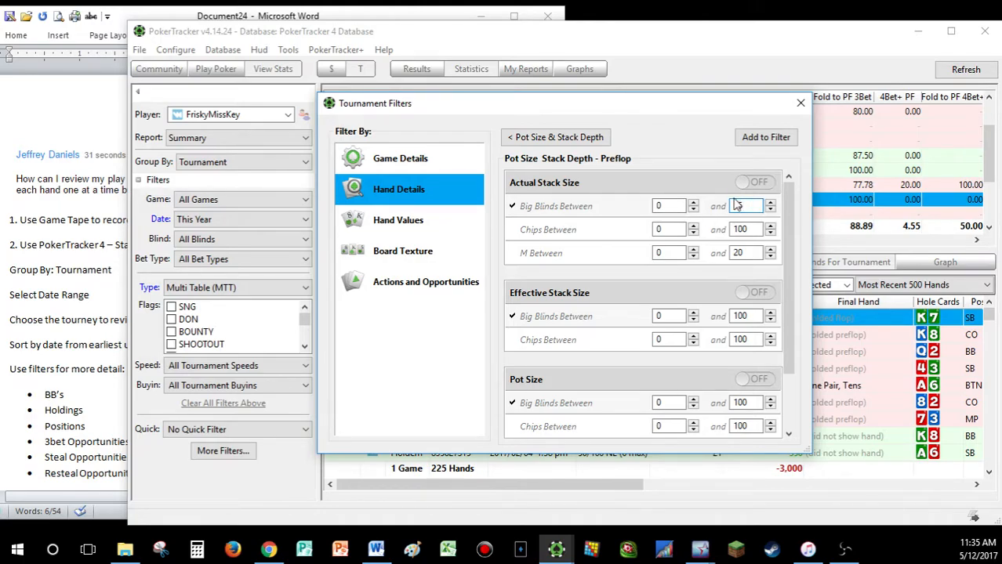
left_click(765, 138)
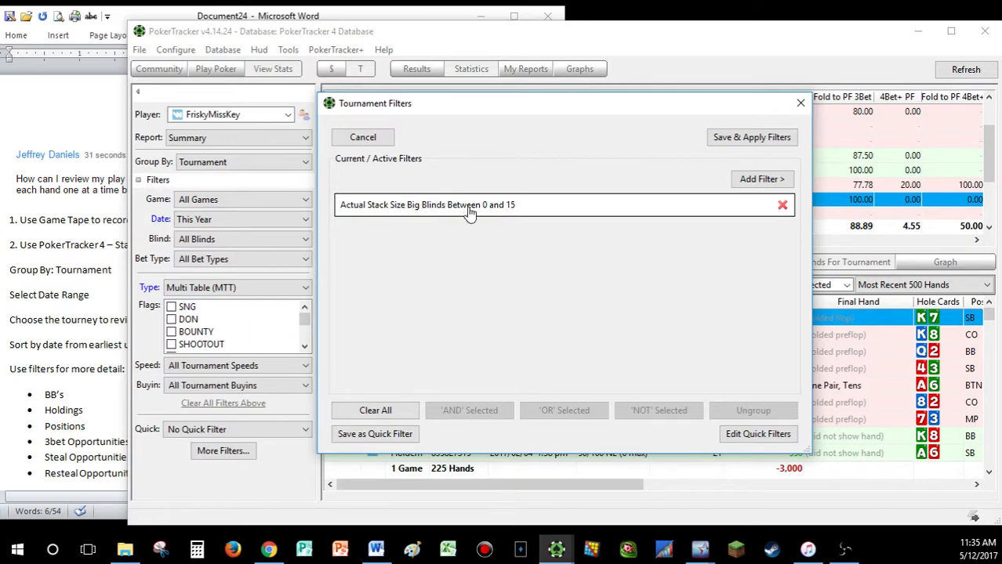
left_click(751, 138)
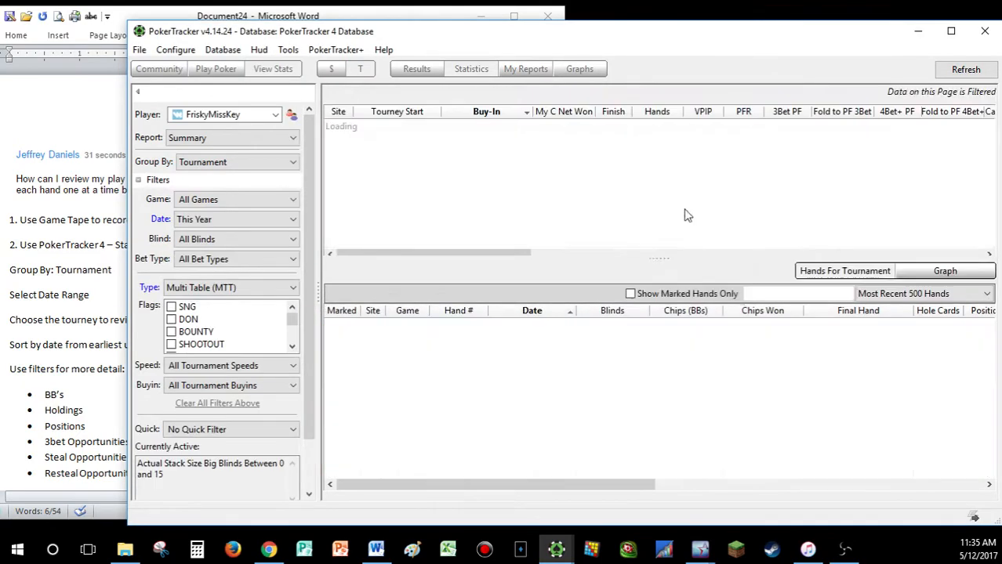
left_click(486, 213)
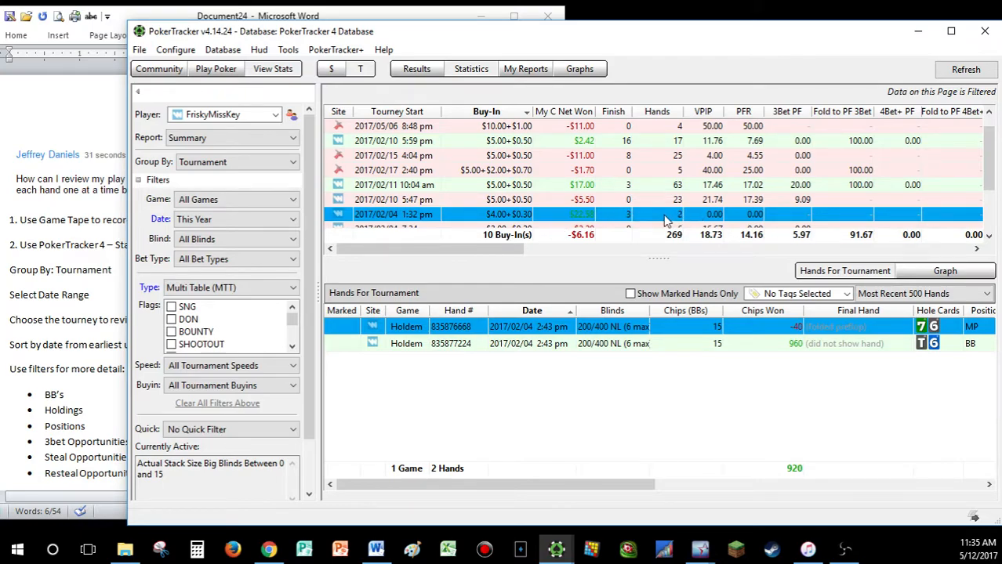
mouse_move(583, 342)
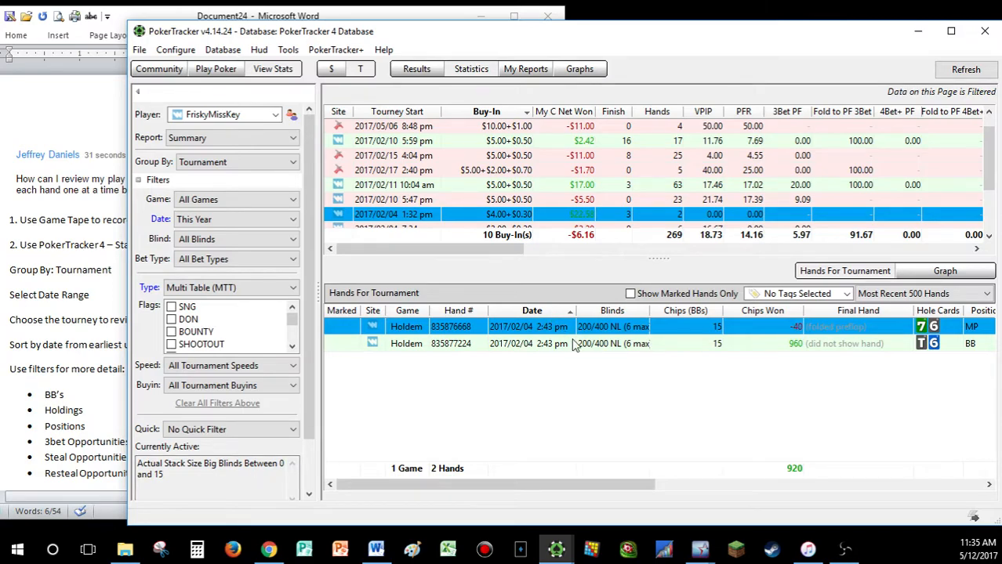
mouse_move(698, 329)
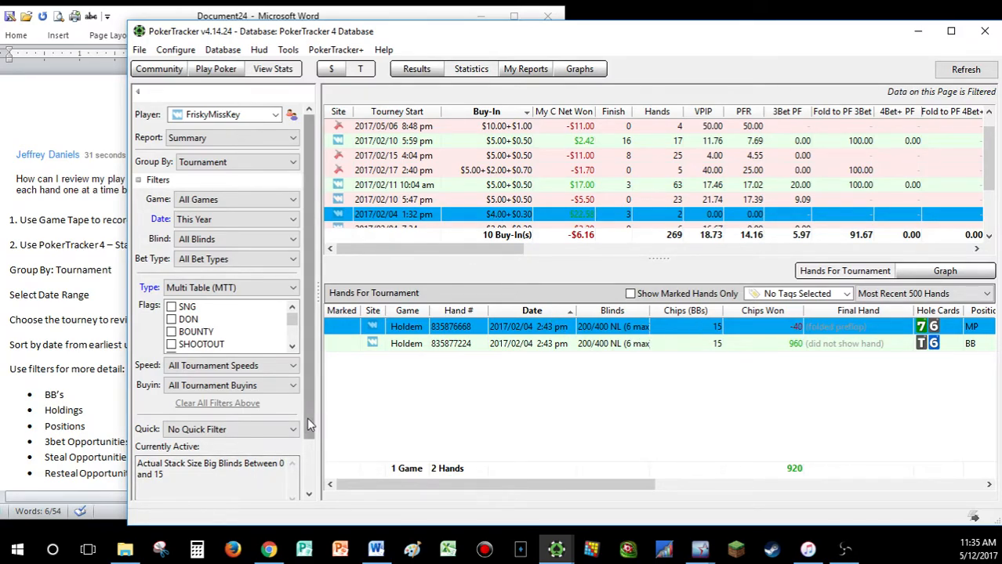
scroll("down", 3)
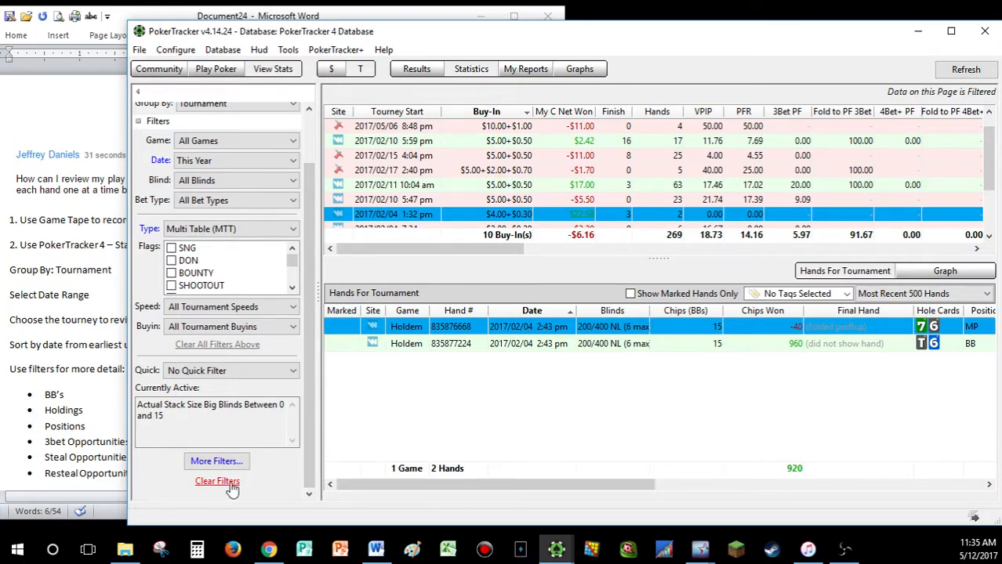
Clear the stack-size filter and browse the full 225-hand list.
left_click(217, 481)
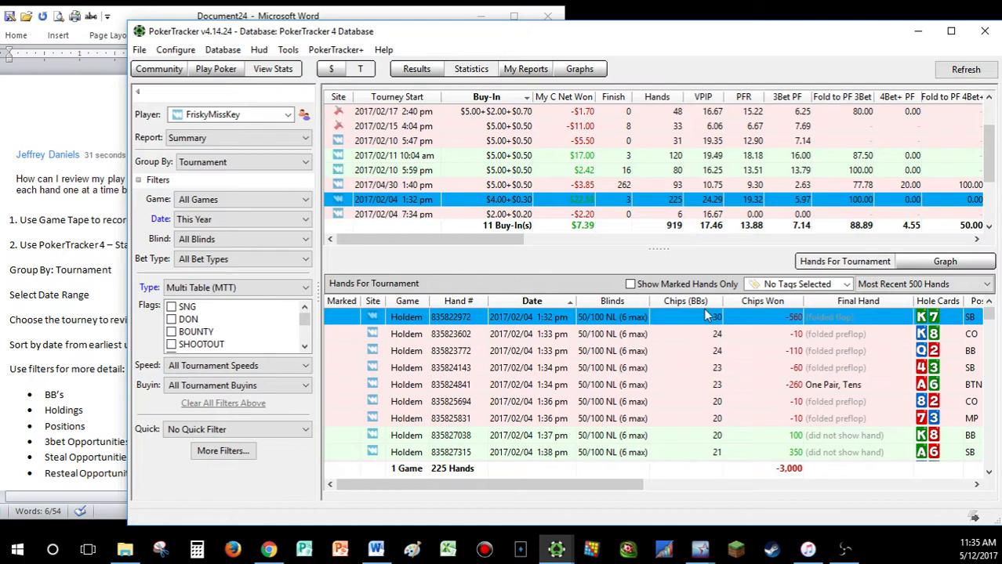
scroll("down", 3)
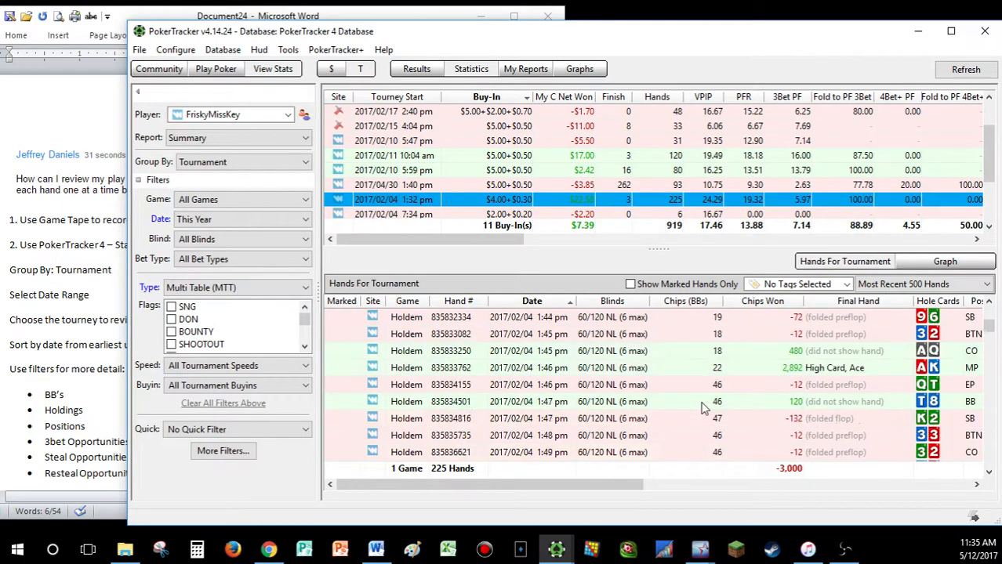
scroll("down", 3)
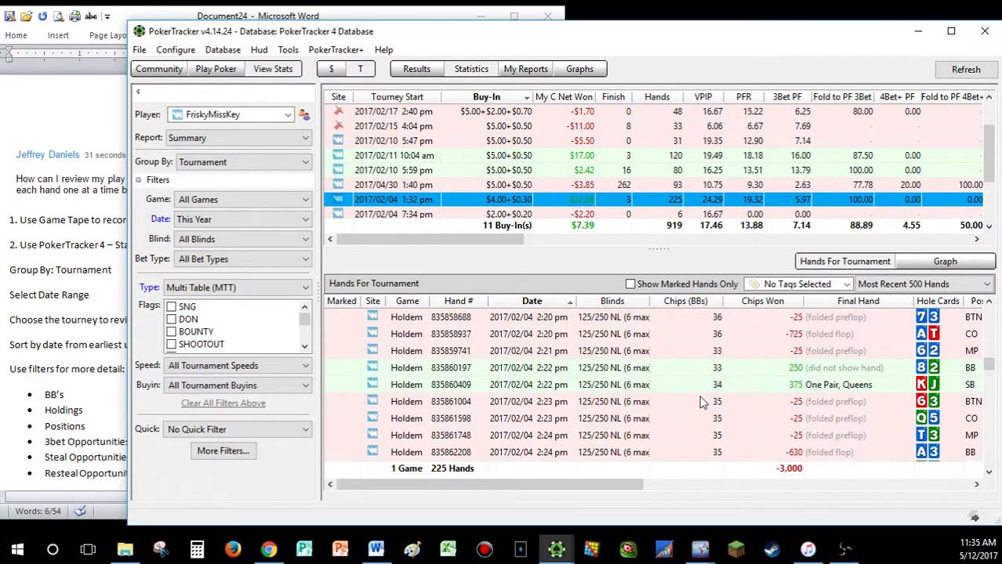
scroll("down", 3)
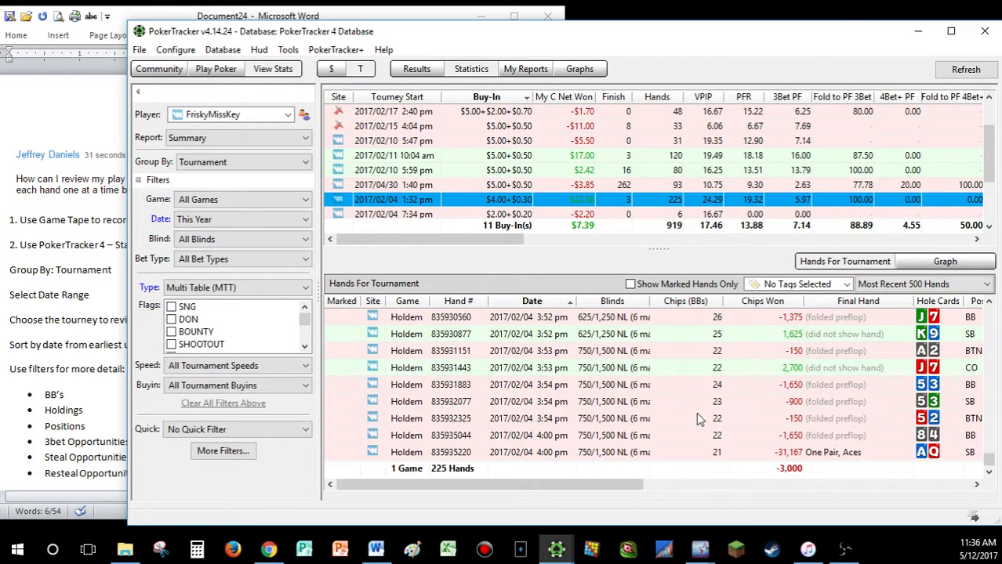
mouse_move(699, 423)
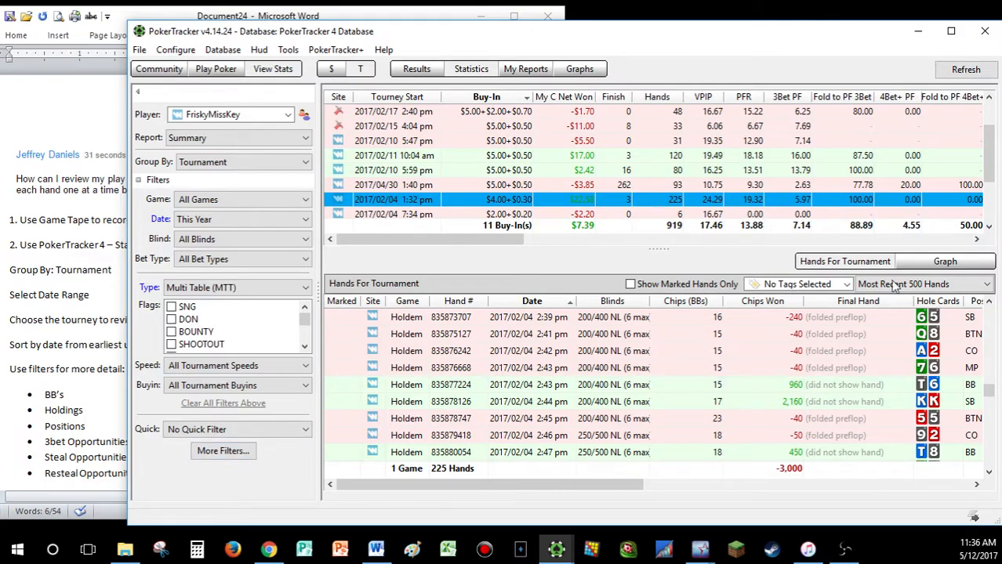
mouse_move(699, 339)
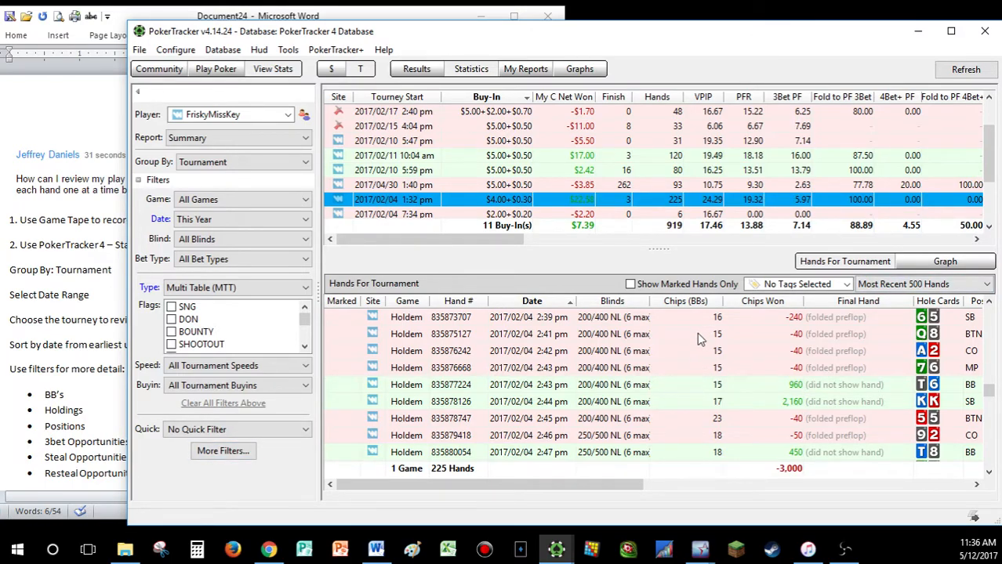
scroll("up", 3)
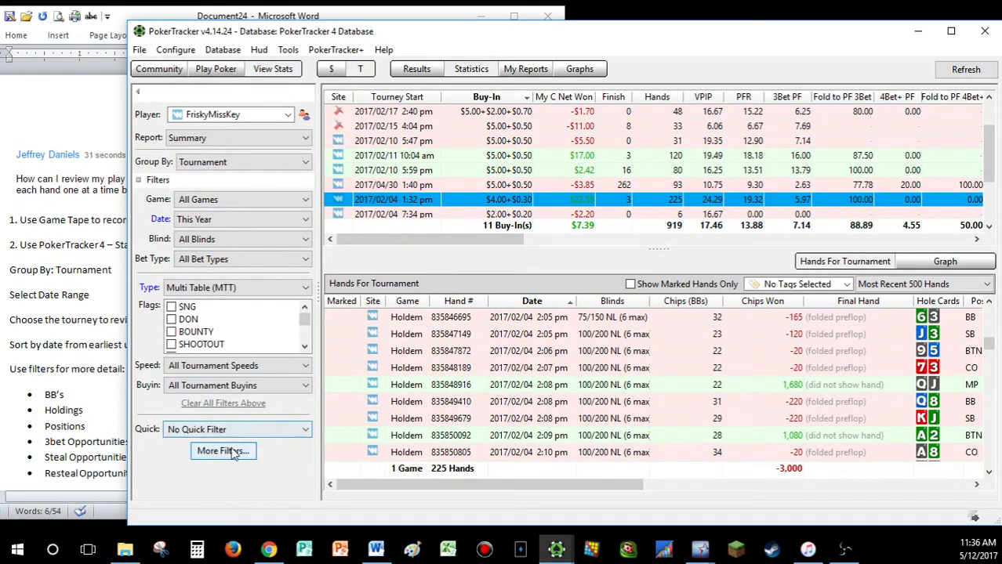
Apply a hole-card filter for suited connectors KQs down to 65s, leaving 4 hands.
left_click(223, 452)
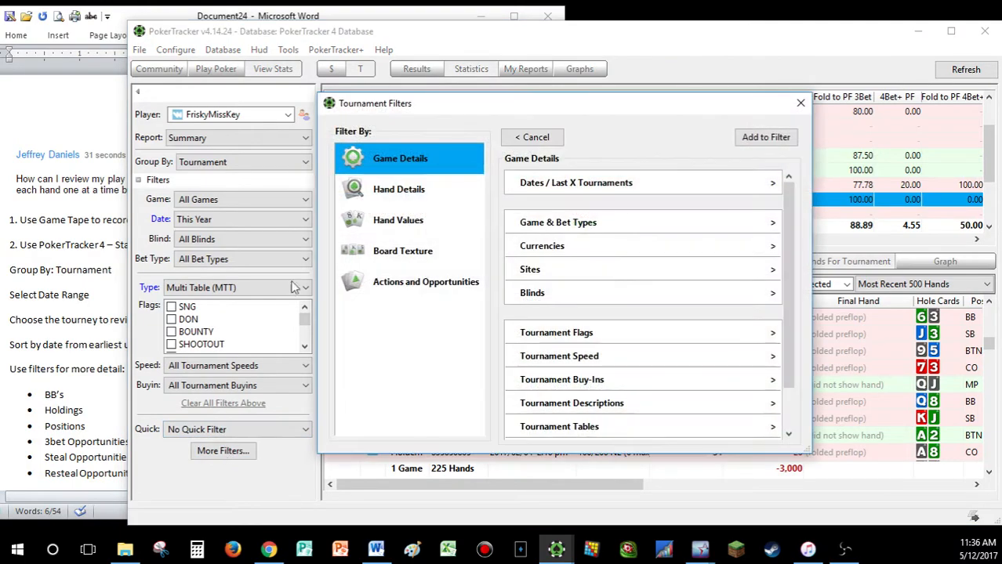
left_click(398, 220)
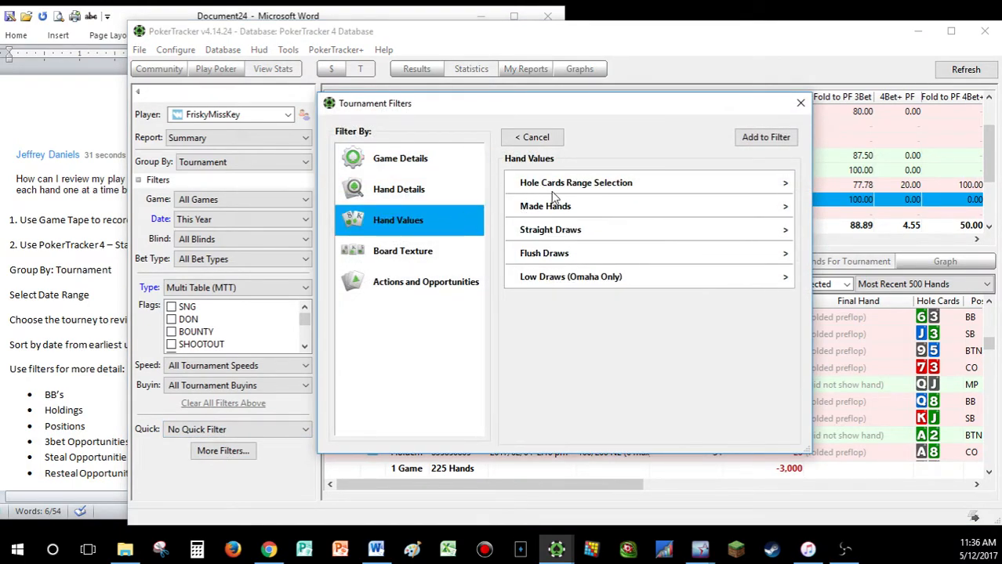
left_click(575, 181)
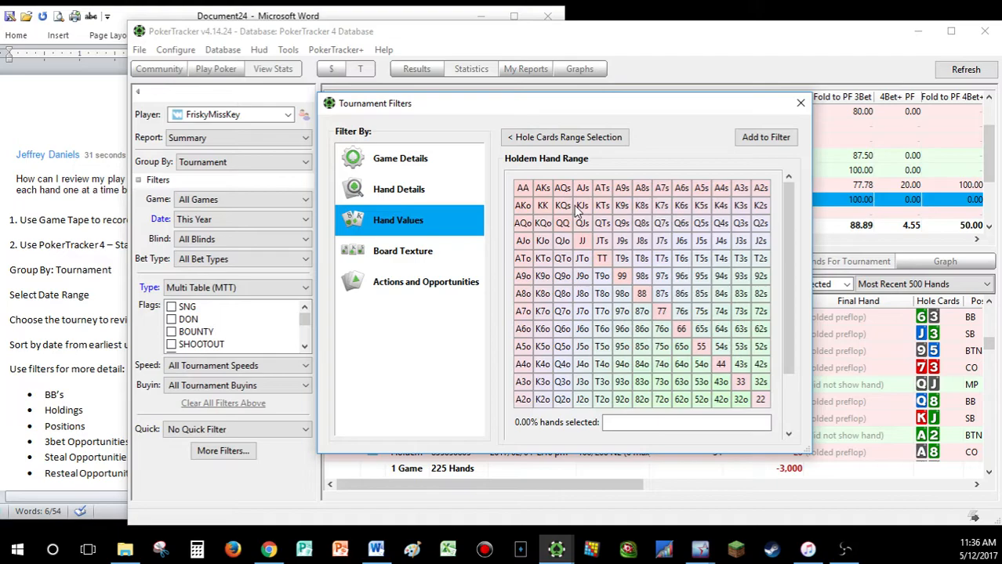
left_click_drag(561, 206, 602, 241)
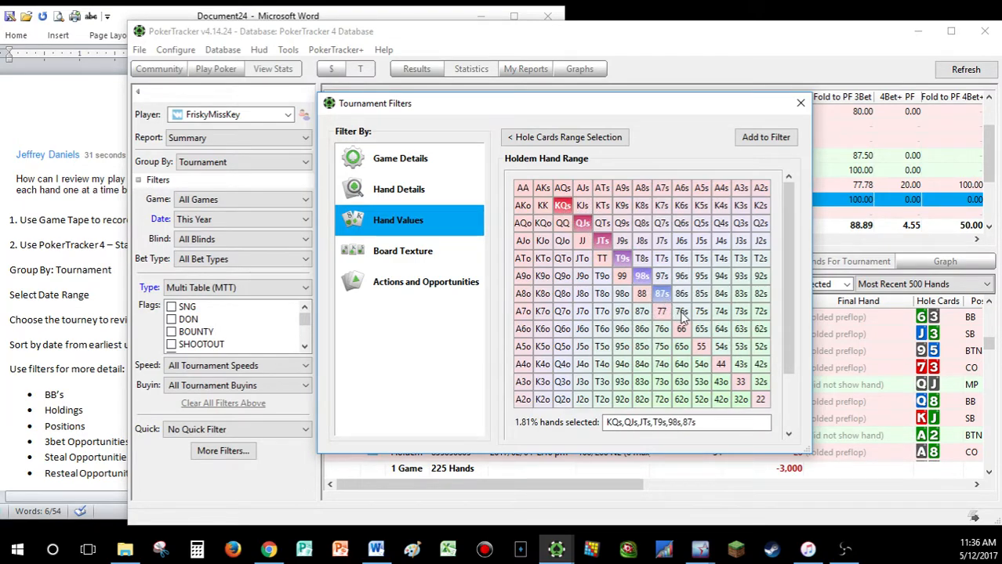
left_click(765, 136)
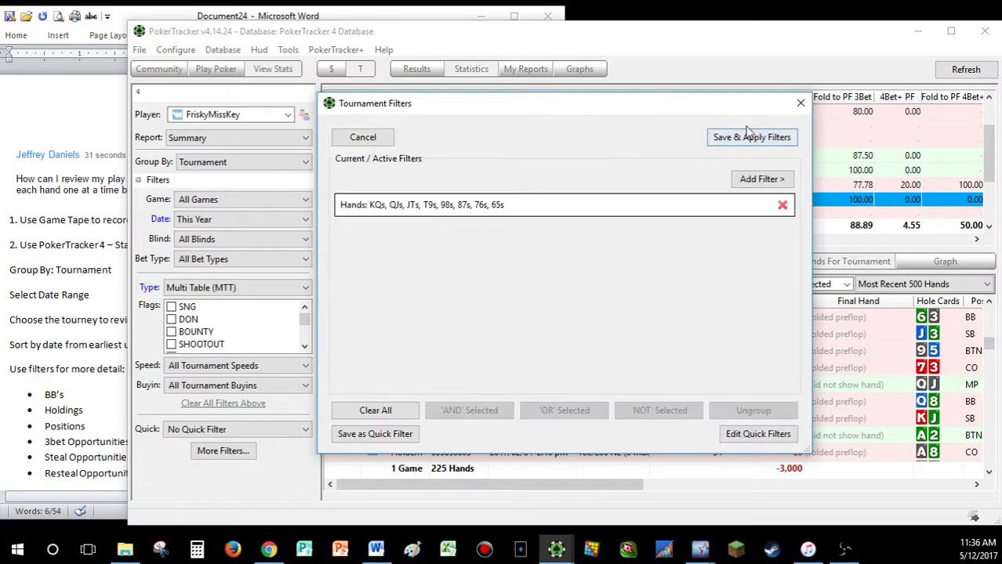
left_click(751, 137)
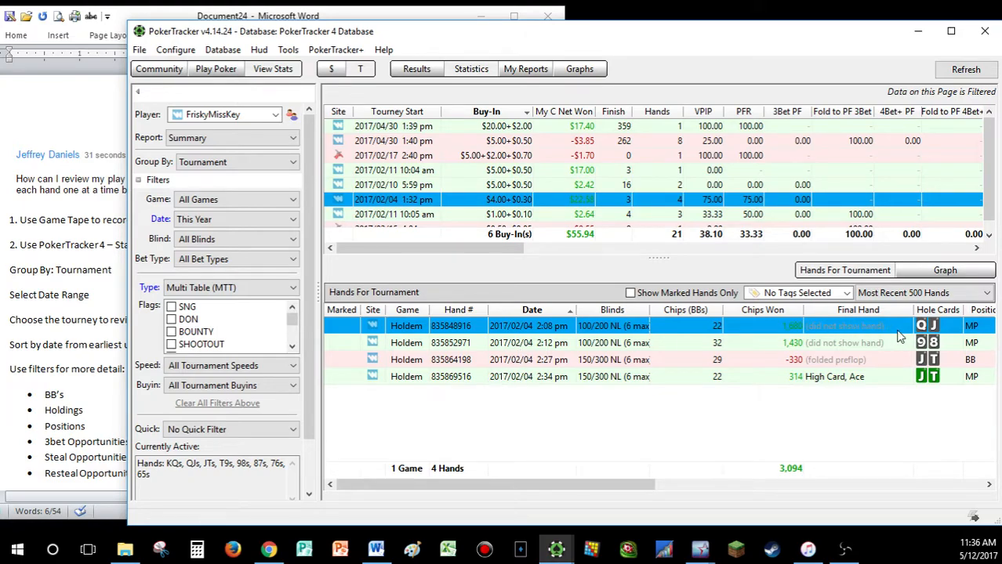
mouse_move(643, 493)
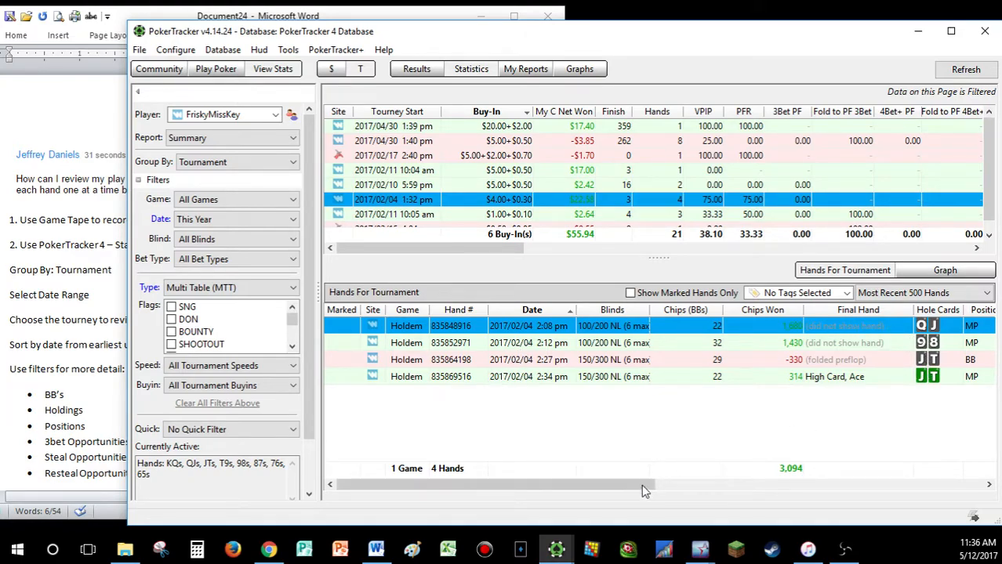
mouse_move(533, 389)
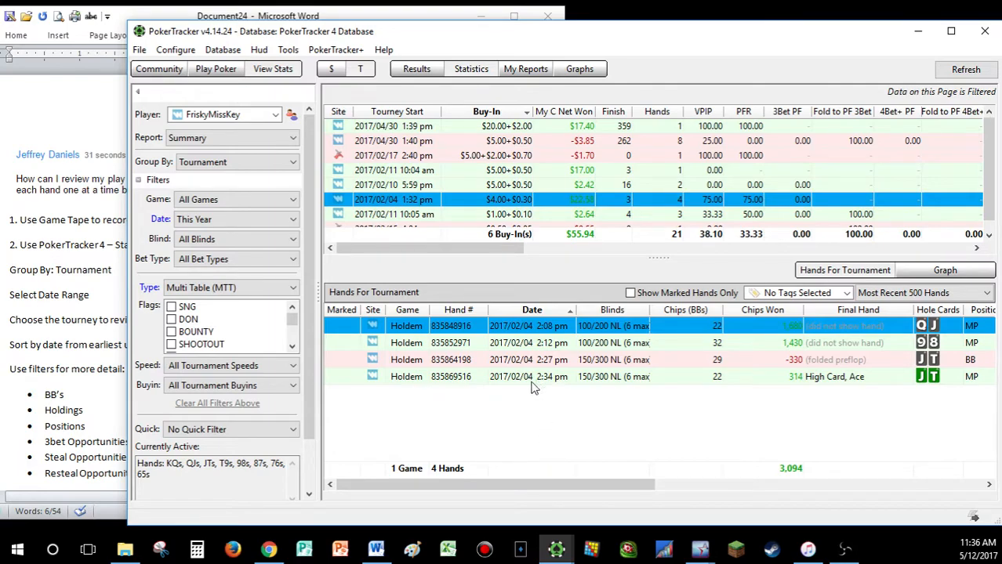
double_click(452, 324)
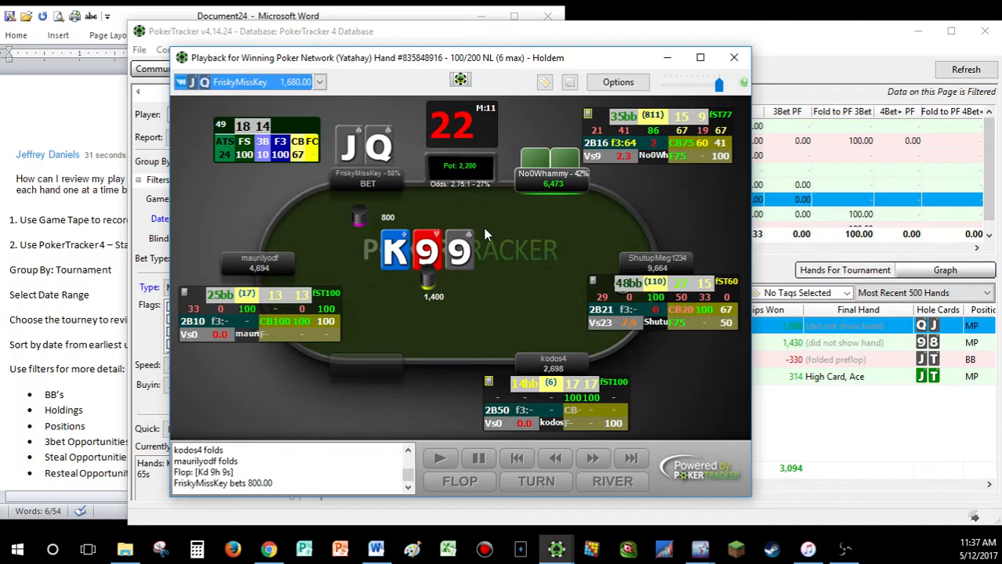
left_click(593, 458)
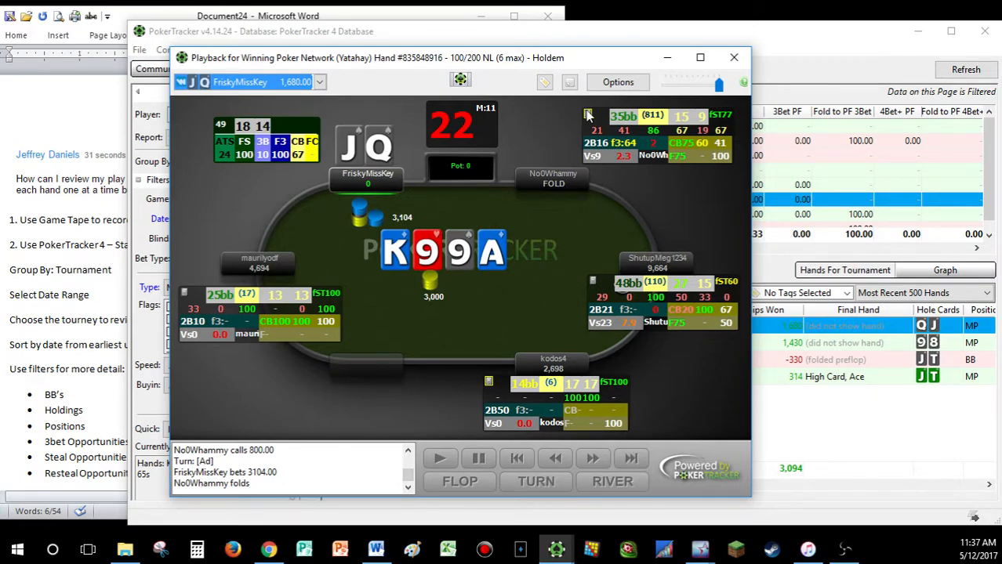
left_click(733, 56)
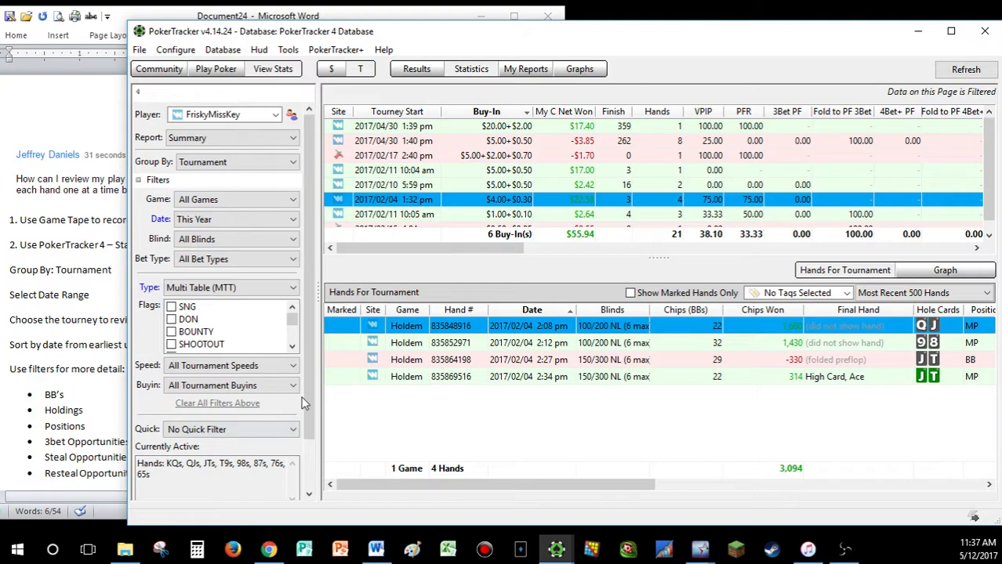
Add a Posted Small Blind condition from Actions and Opportunities as the new filter.
scroll("down", 3)
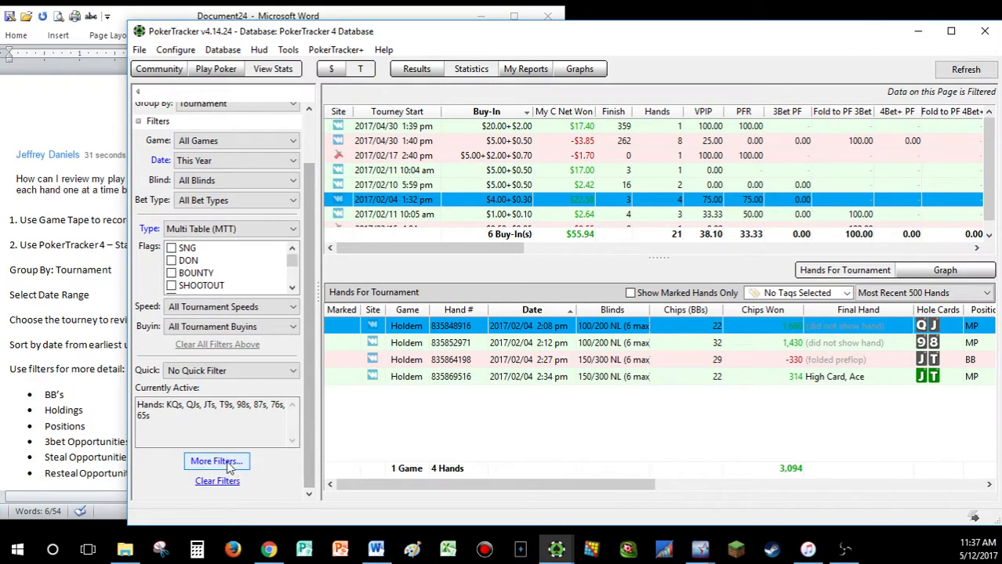
left_click(217, 460)
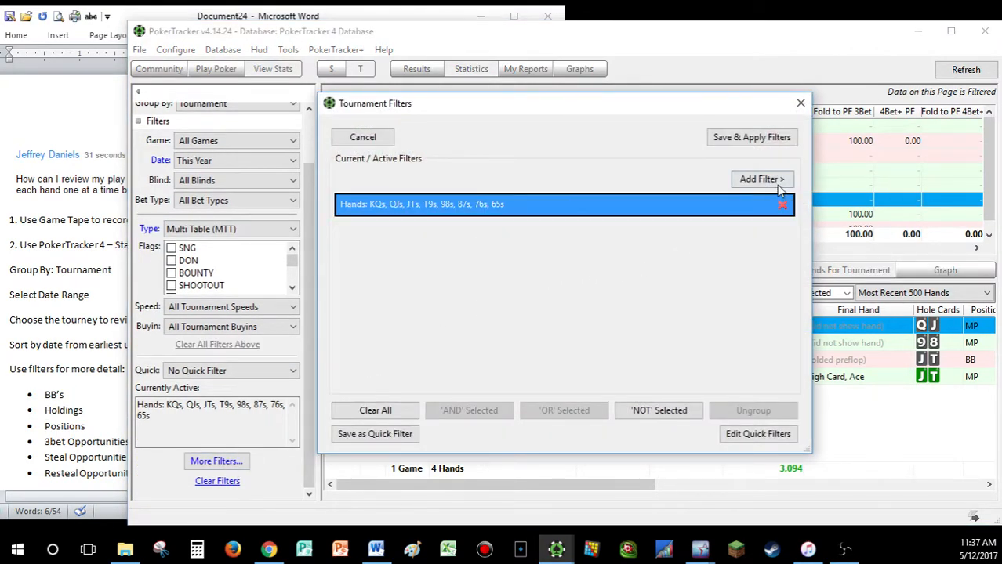
left_click(761, 179)
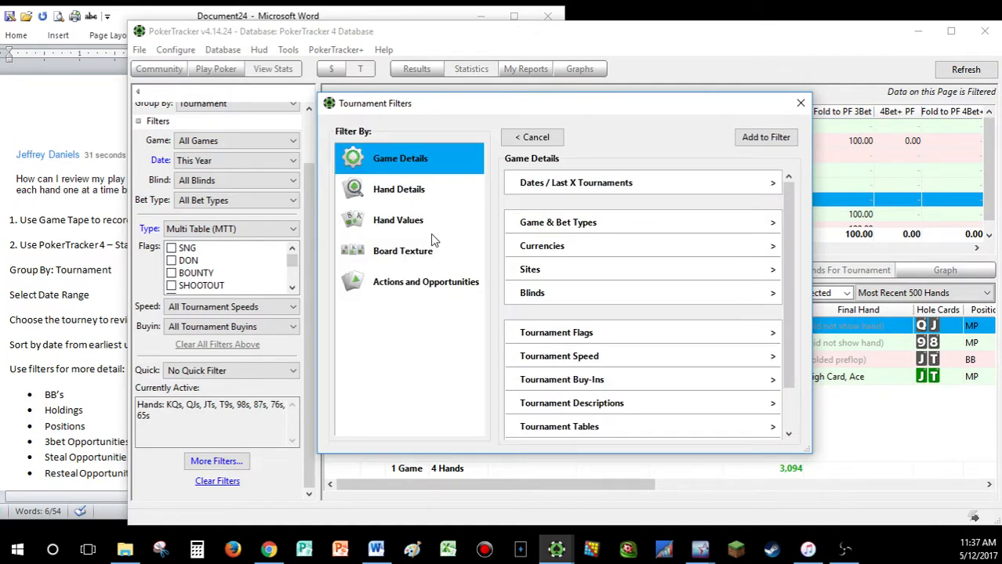
left_click(427, 282)
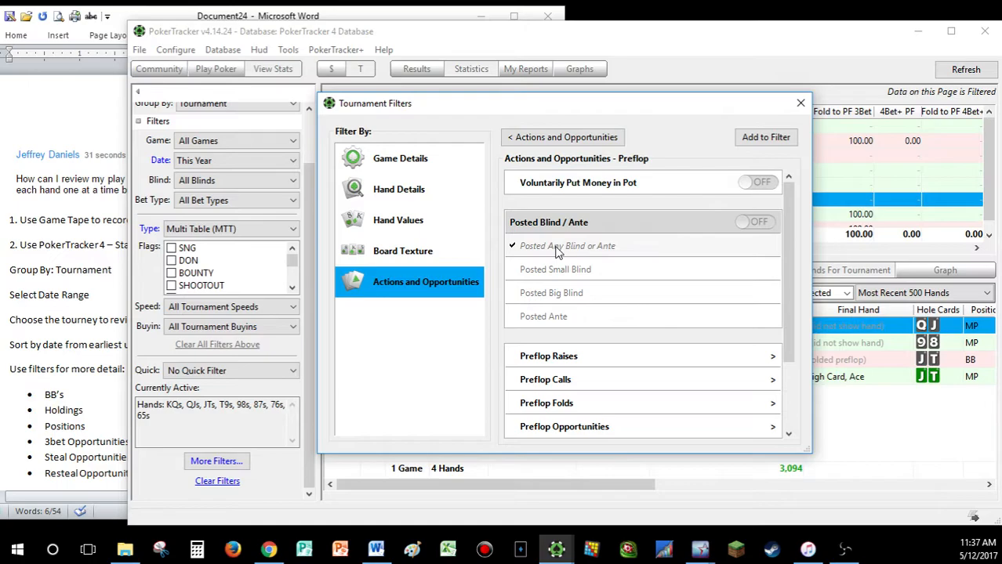
left_click(756, 223)
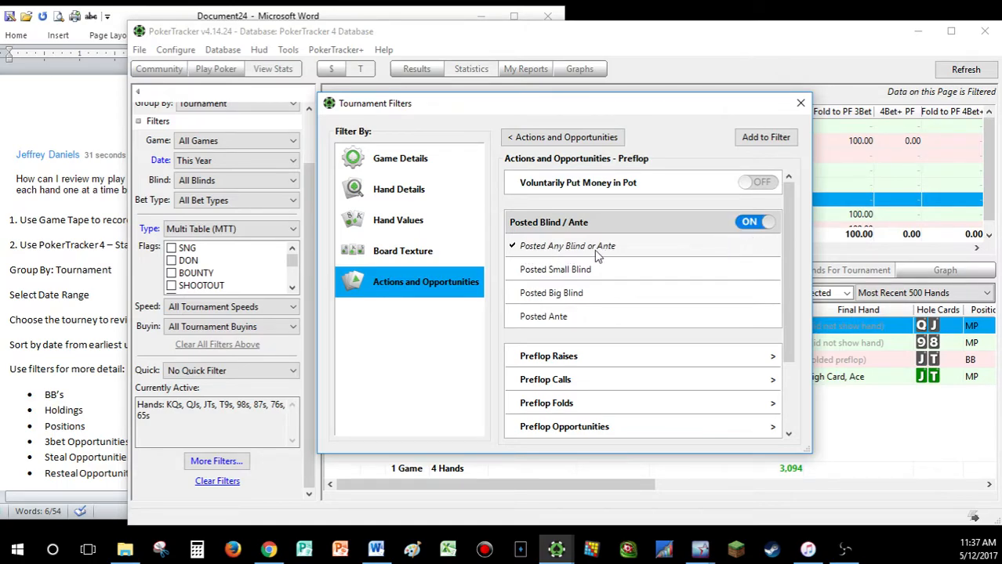
left_click(755, 223)
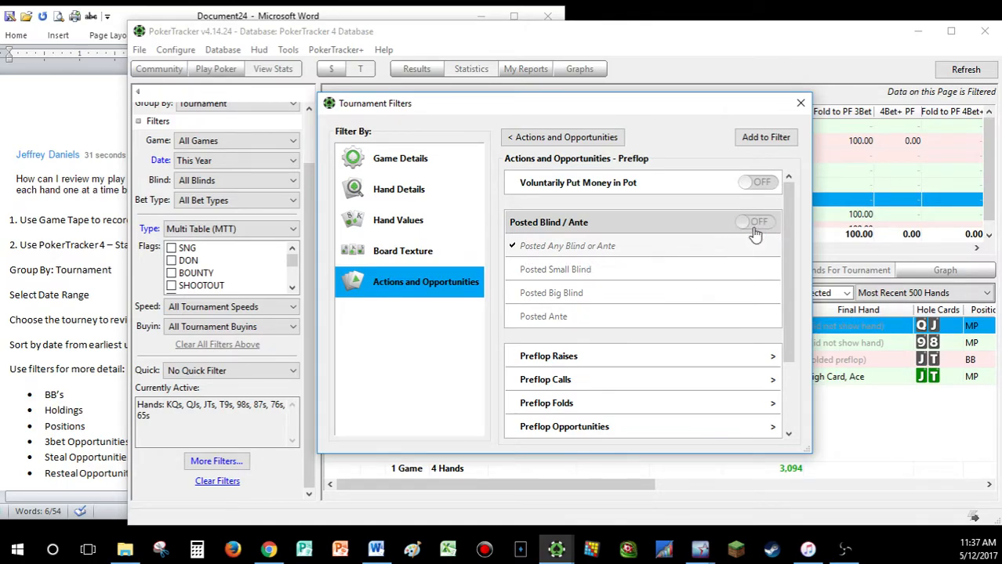
left_click(756, 222)
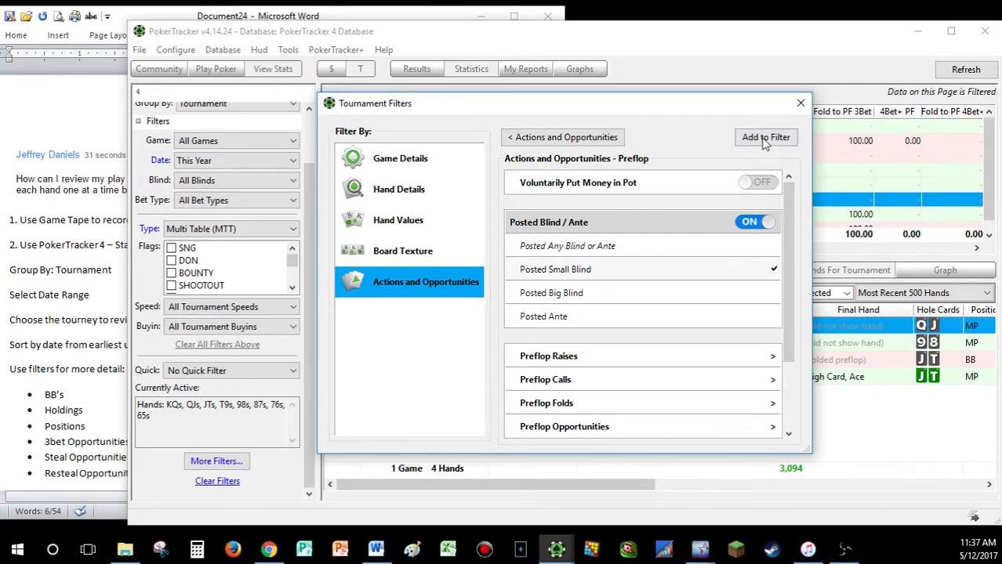
left_click(765, 138)
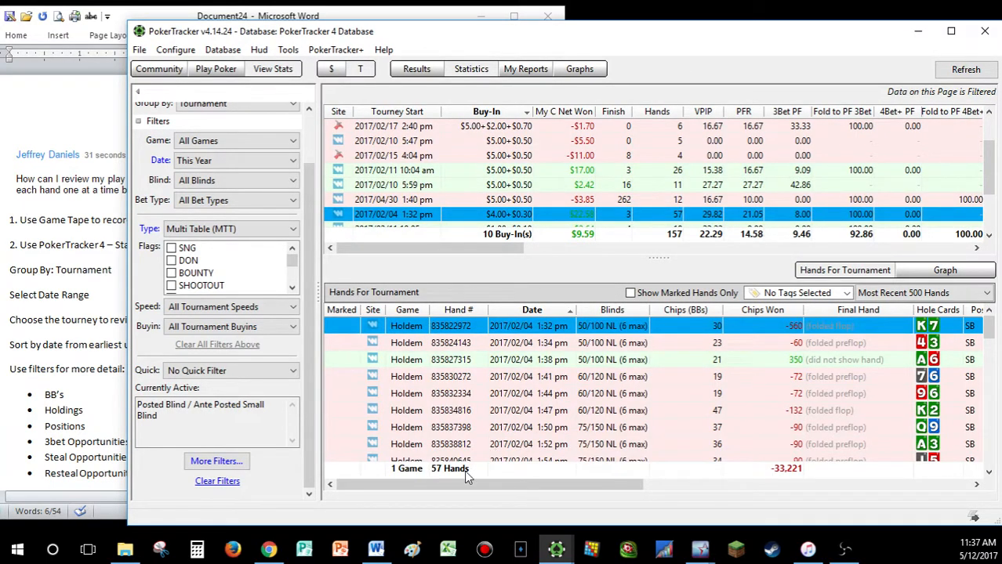
mouse_move(708, 386)
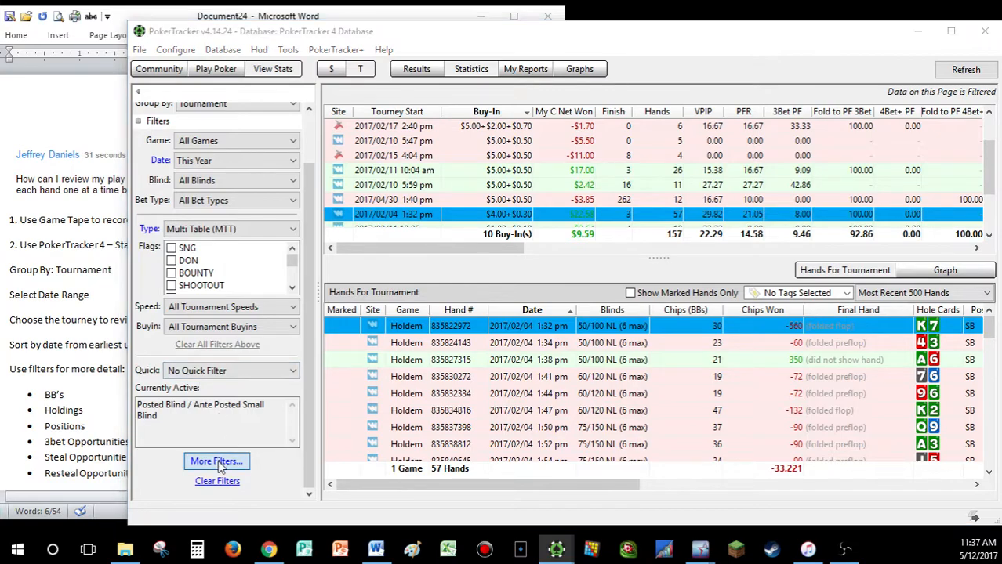
Apply a Reraise Opportunity 3Bet (Facing 2Bet) filter, listing 67 hands.
left_click(217, 461)
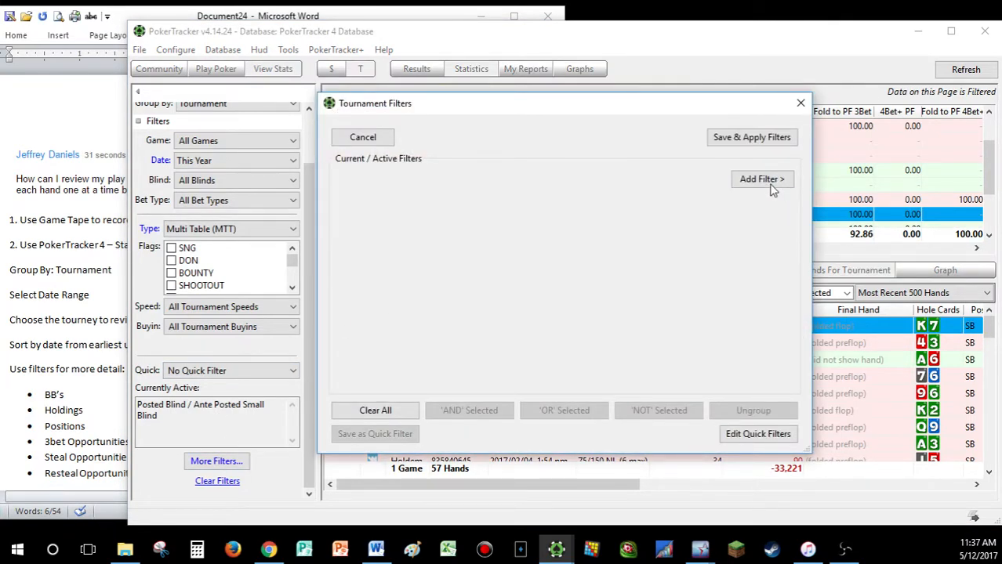
left_click(762, 178)
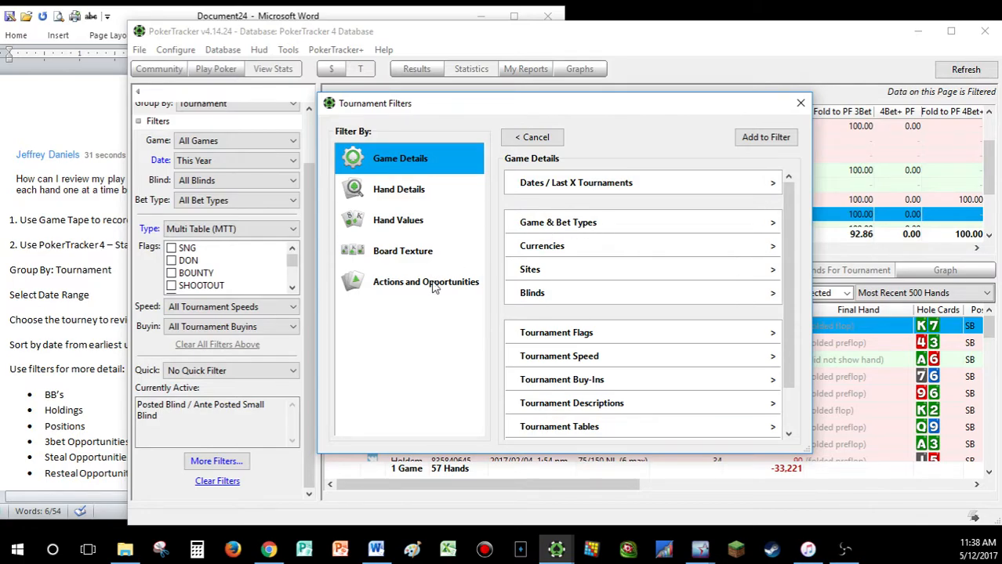
left_click(426, 282)
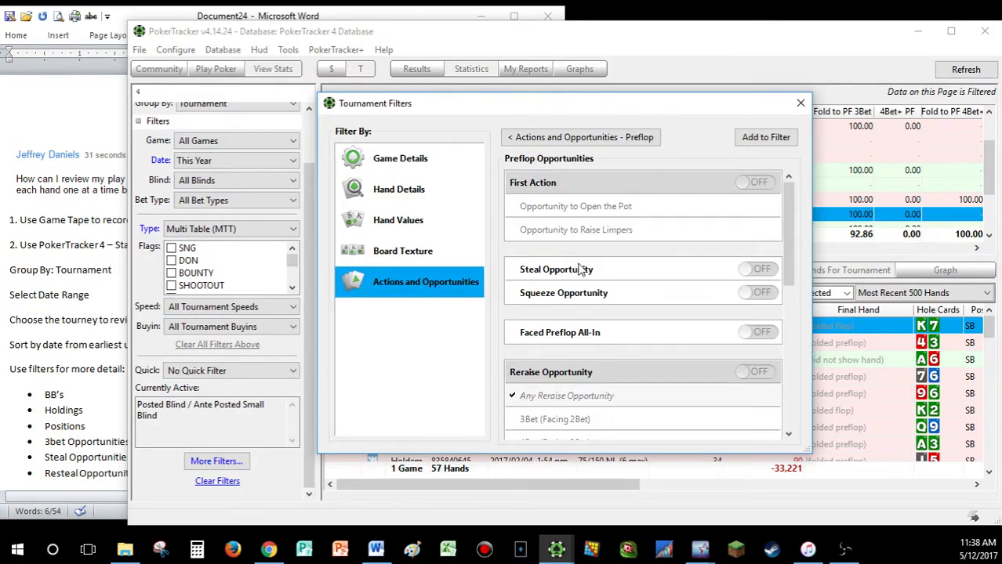
scroll("down", 3)
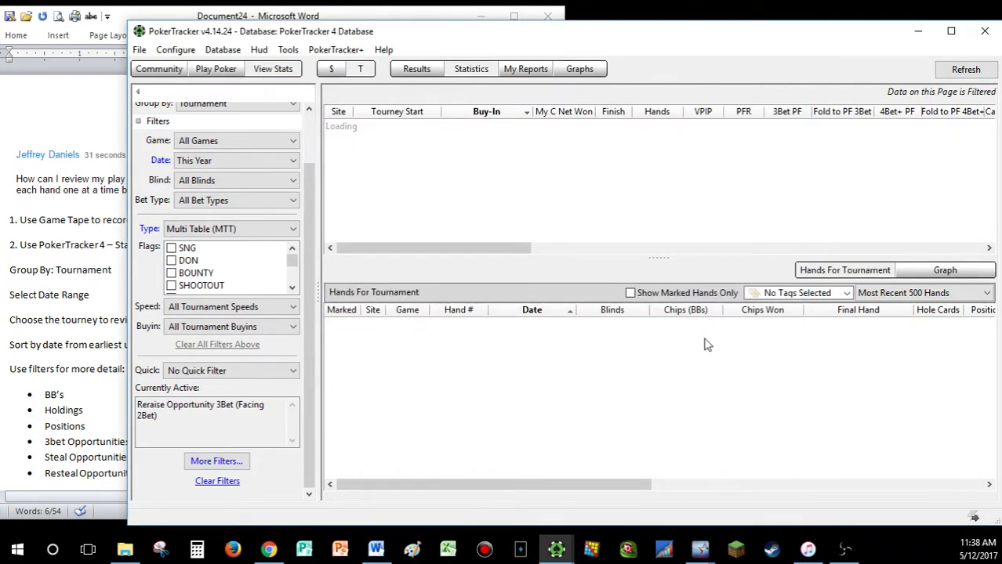
left_click(431, 213)
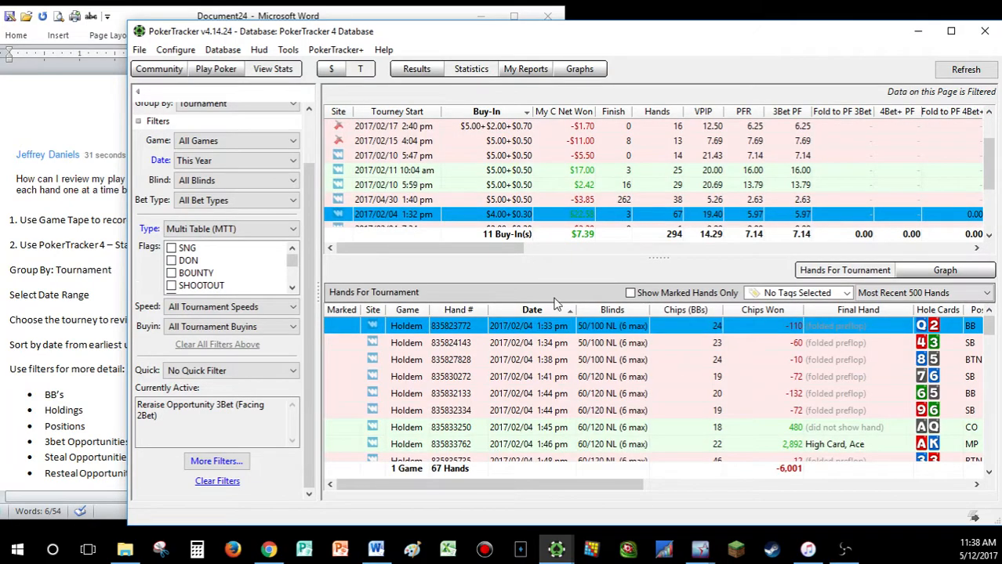
mouse_move(458, 478)
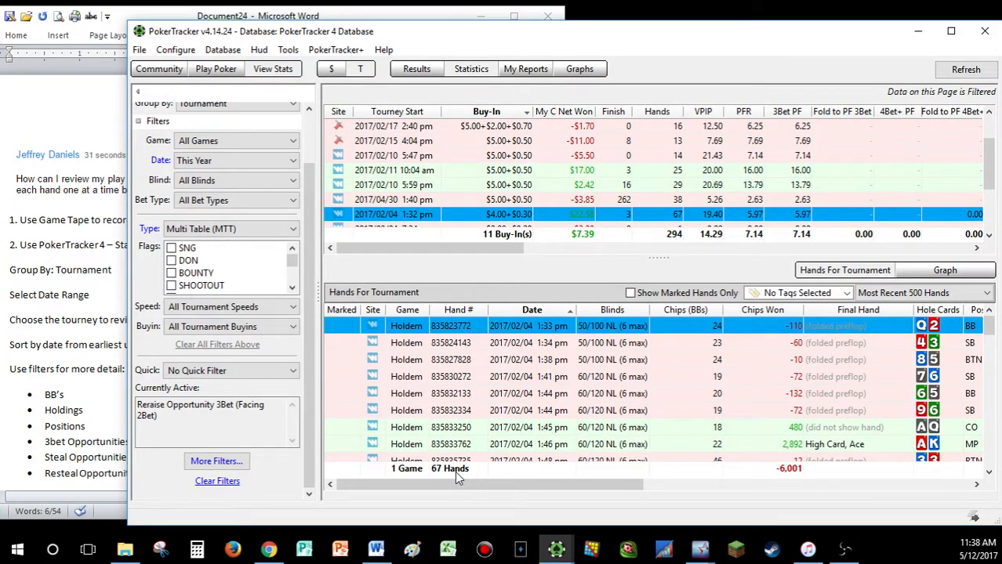
mouse_move(508, 492)
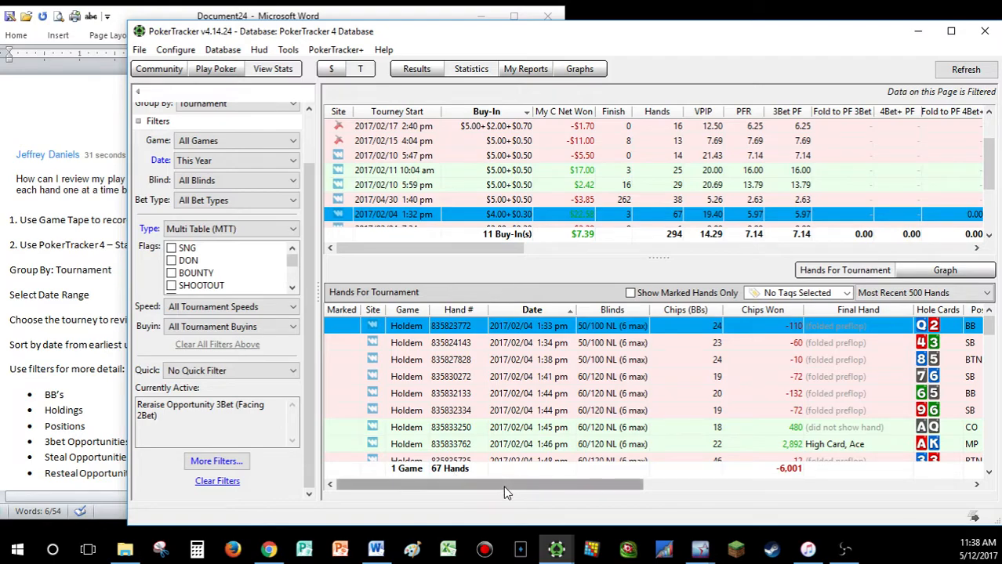
scroll("right", 3)
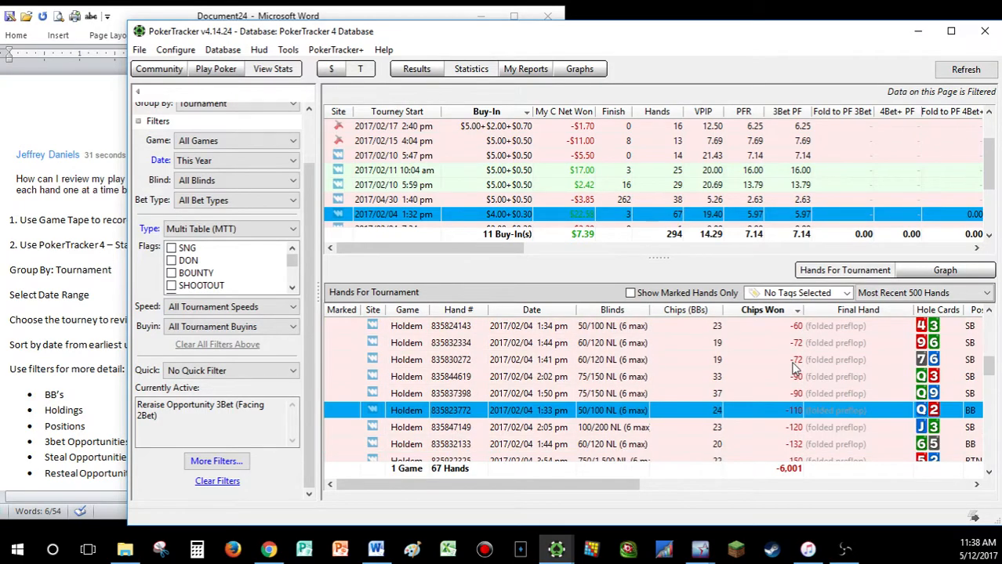
Replay the pocket-jacks hand at 400/800 to showdown and return to the hand list.
scroll("down", 3)
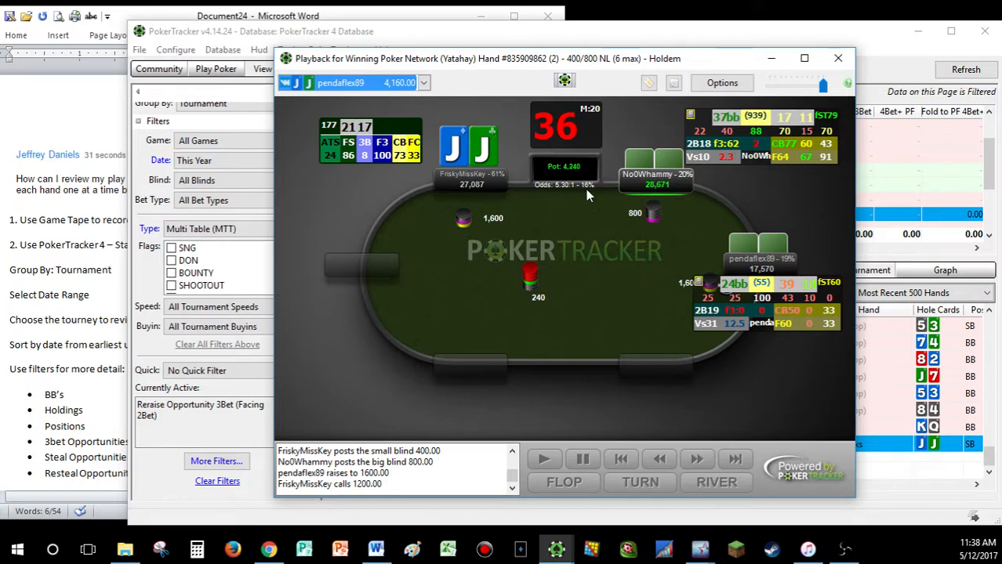
mouse_move(643, 272)
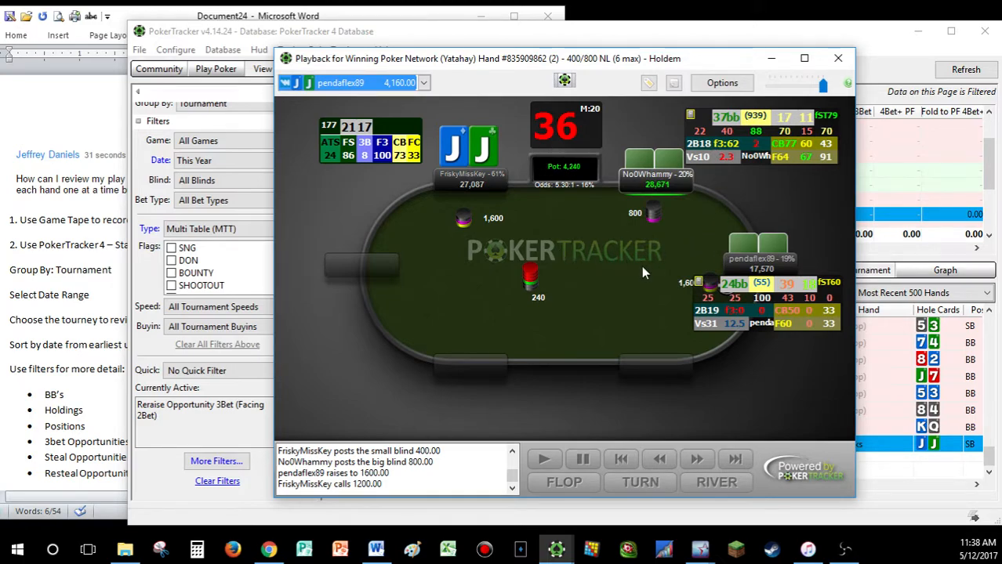
mouse_move(561, 226)
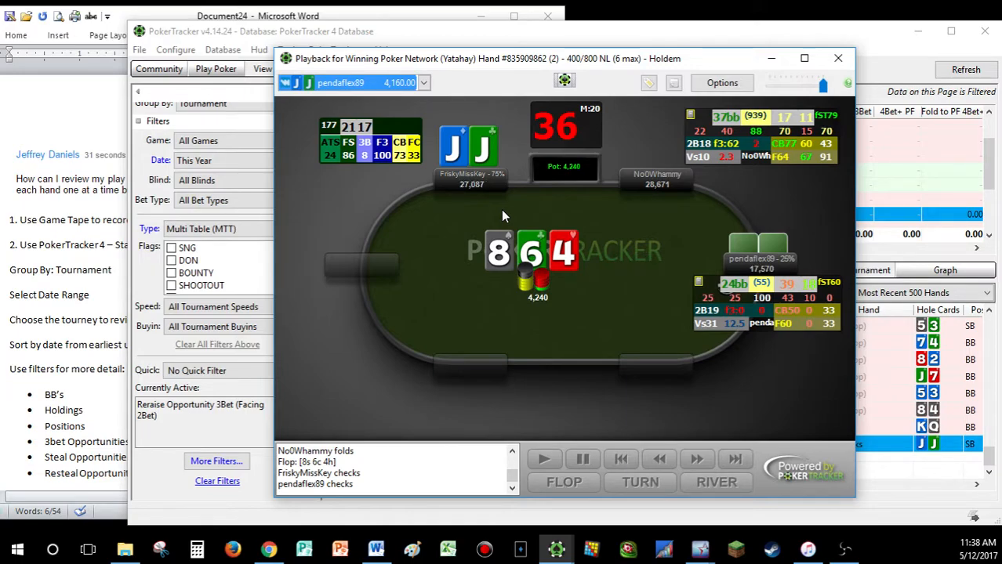
mouse_move(511, 213)
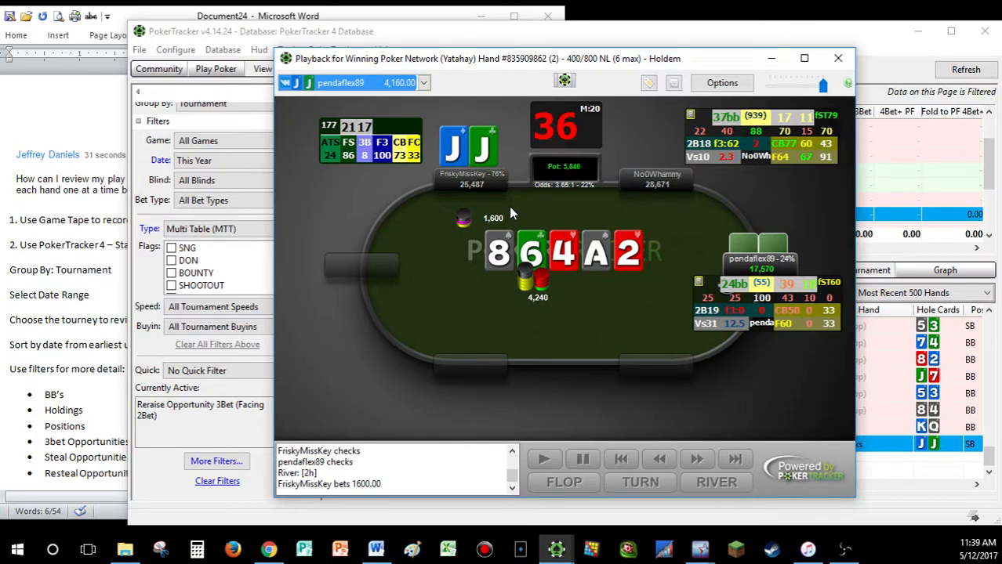
mouse_move(505, 248)
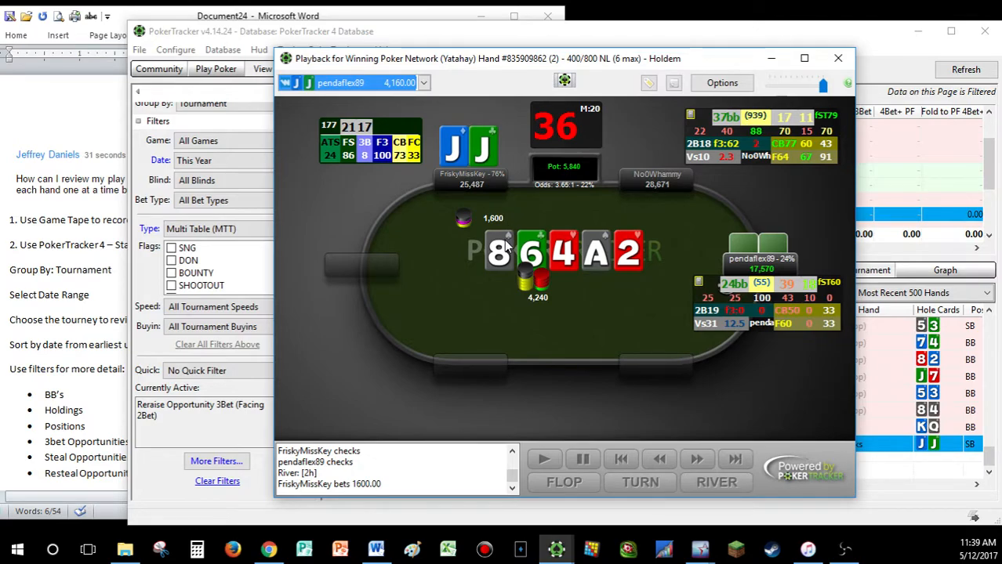
mouse_move(630, 282)
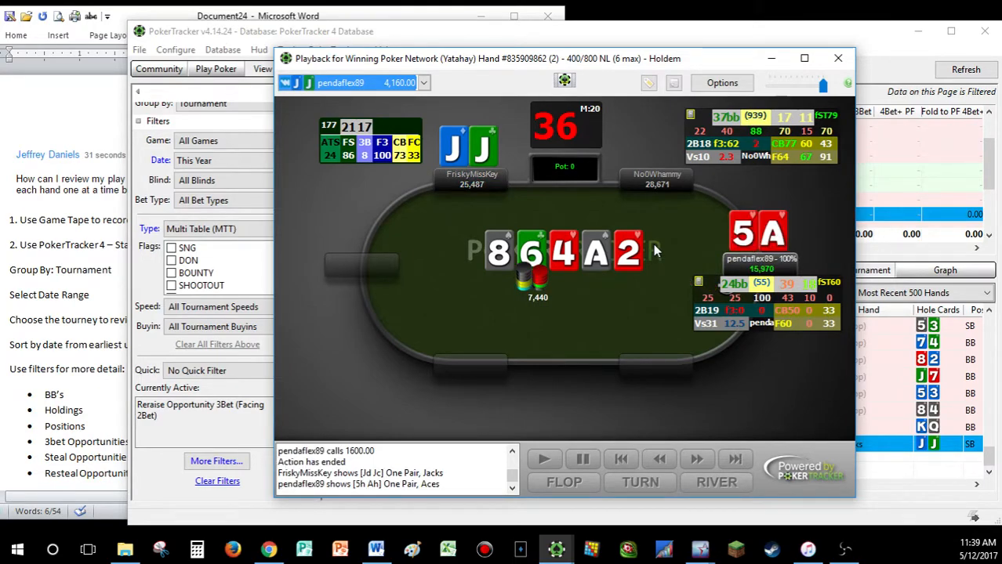
mouse_move(822, 76)
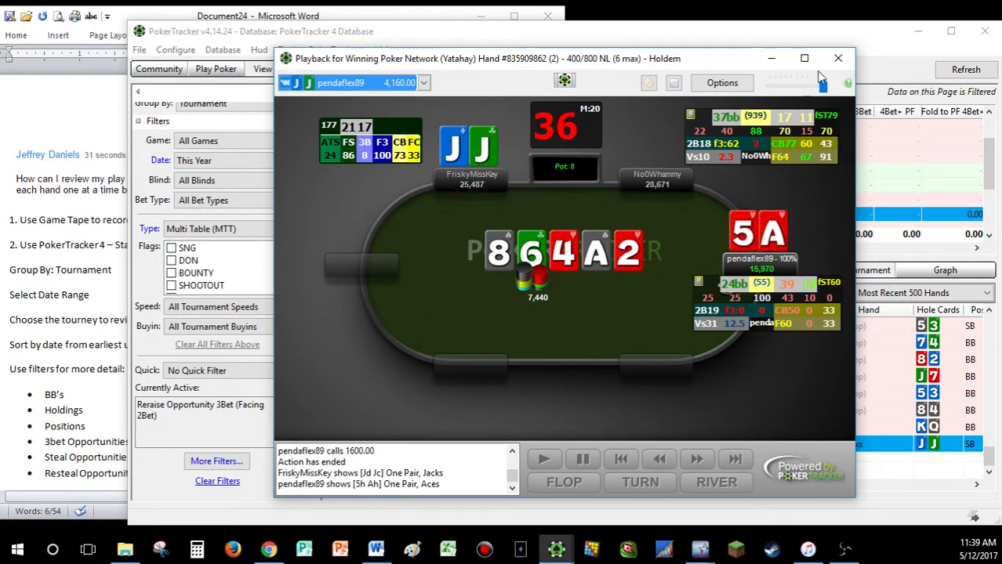
left_click(837, 58)
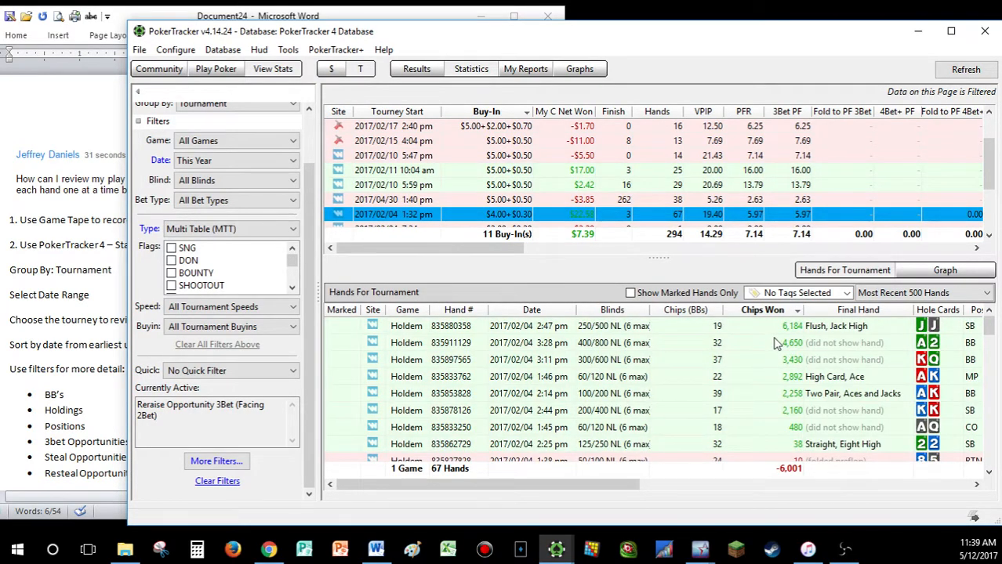
Replay the top pocket-jacks hand at 250/500 to its flush showdown and return to the list.
double_click(458, 325)
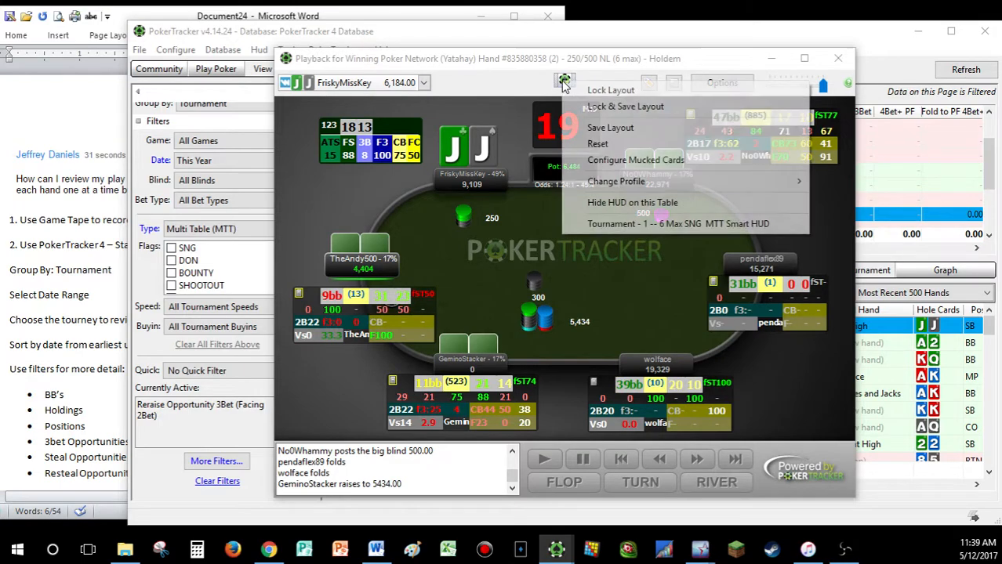
left_click(611, 265)
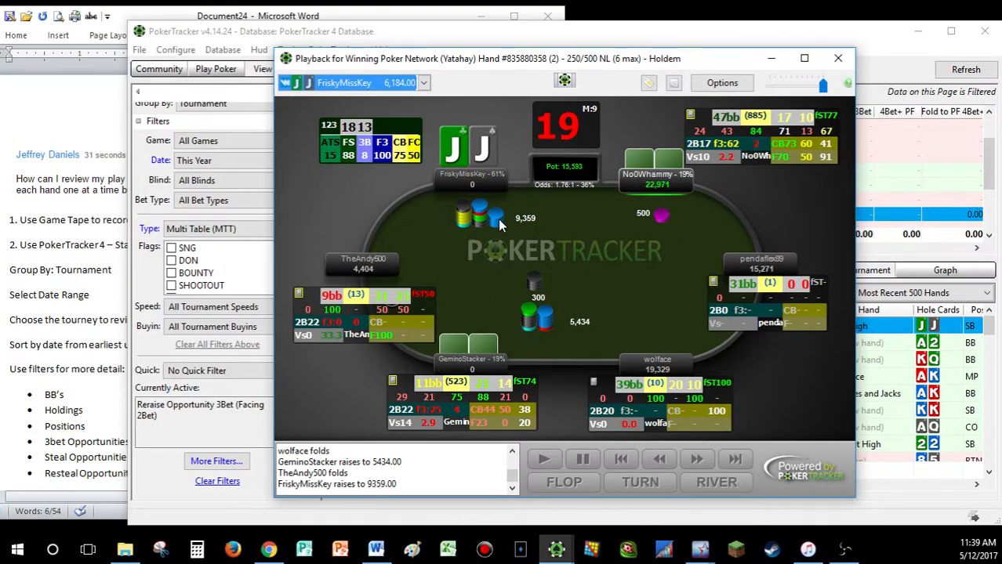
mouse_move(580, 211)
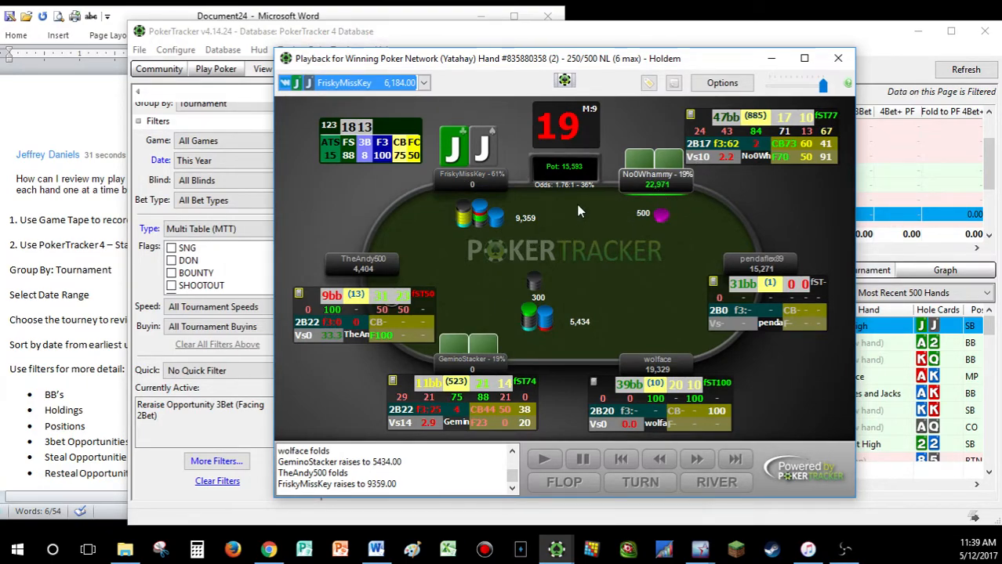
mouse_move(657, 161)
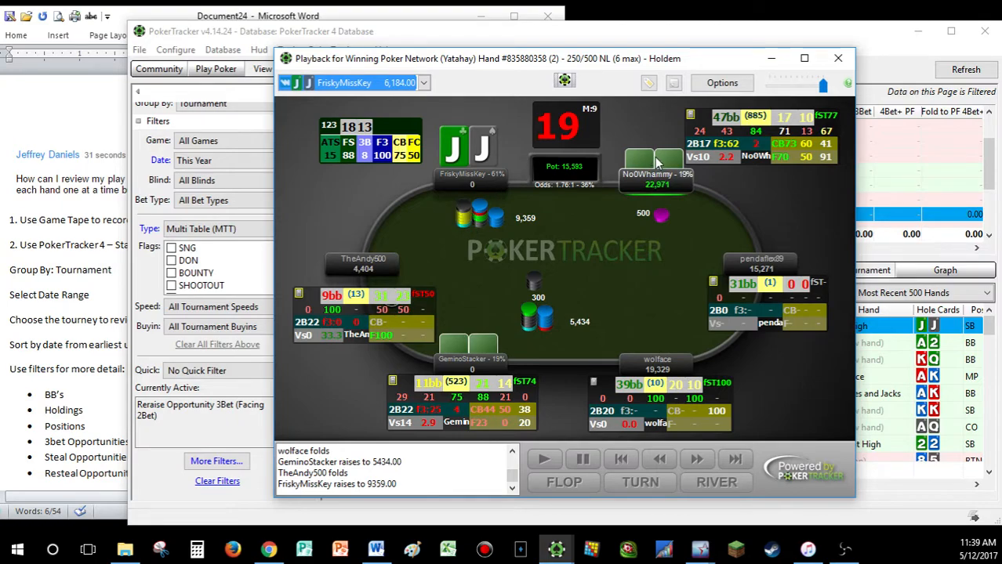
mouse_move(561, 294)
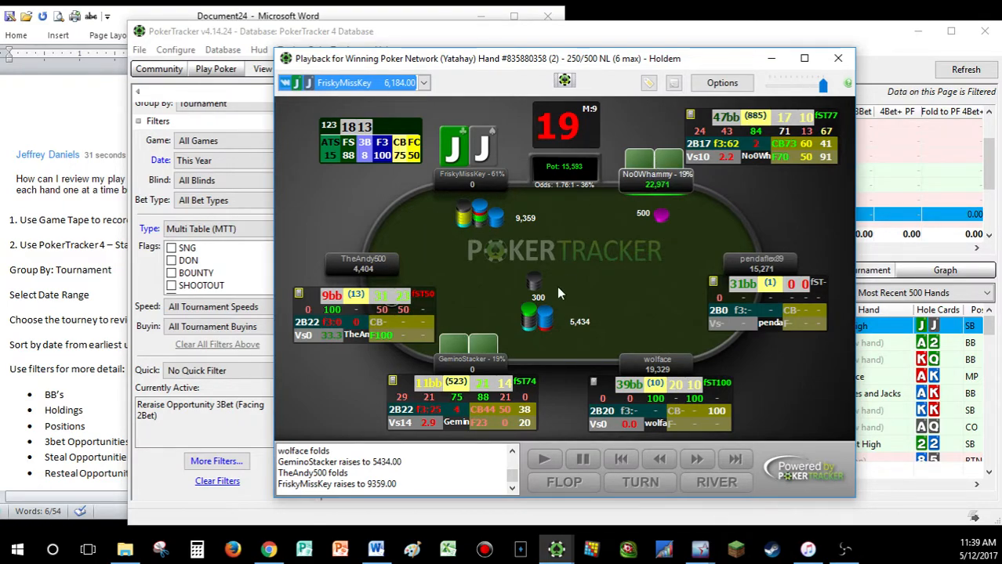
mouse_move(516, 234)
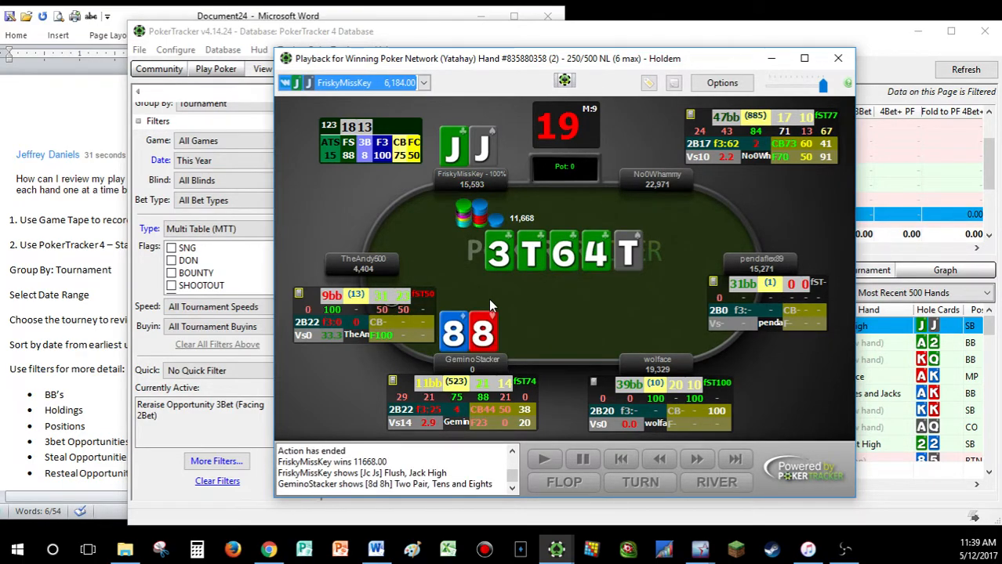
left_click(837, 58)
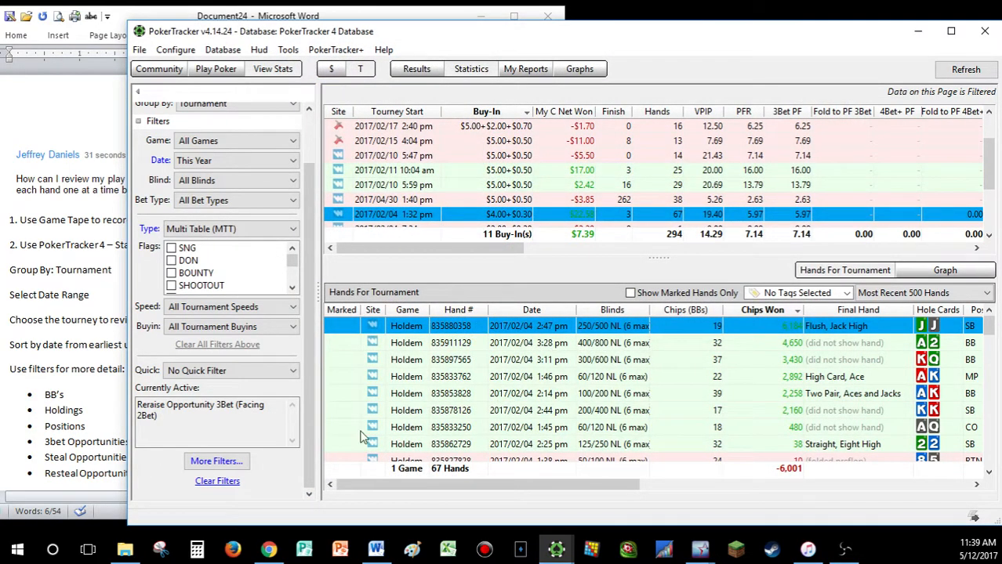
Replace the 3bet-opportunity filter with a steal-opportunity filter, listing 109 hands for the 2017/02/04 tournament.
left_click(217, 461)
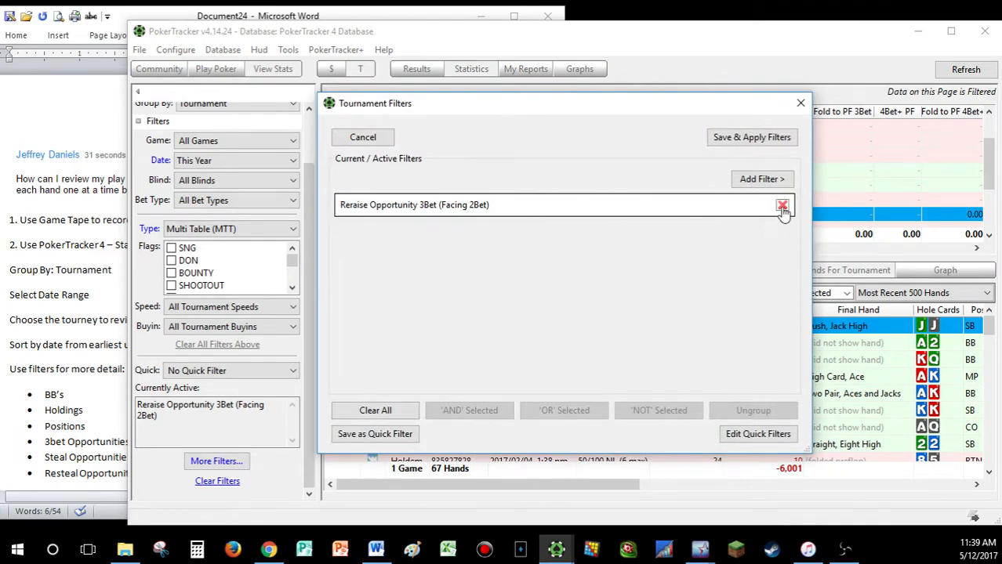
left_click(762, 179)
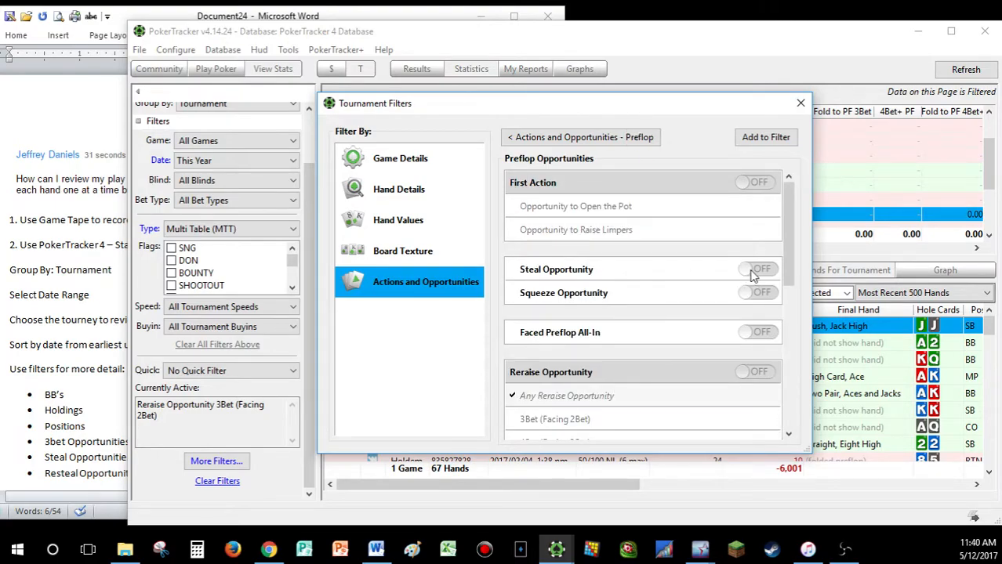
left_click(799, 104)
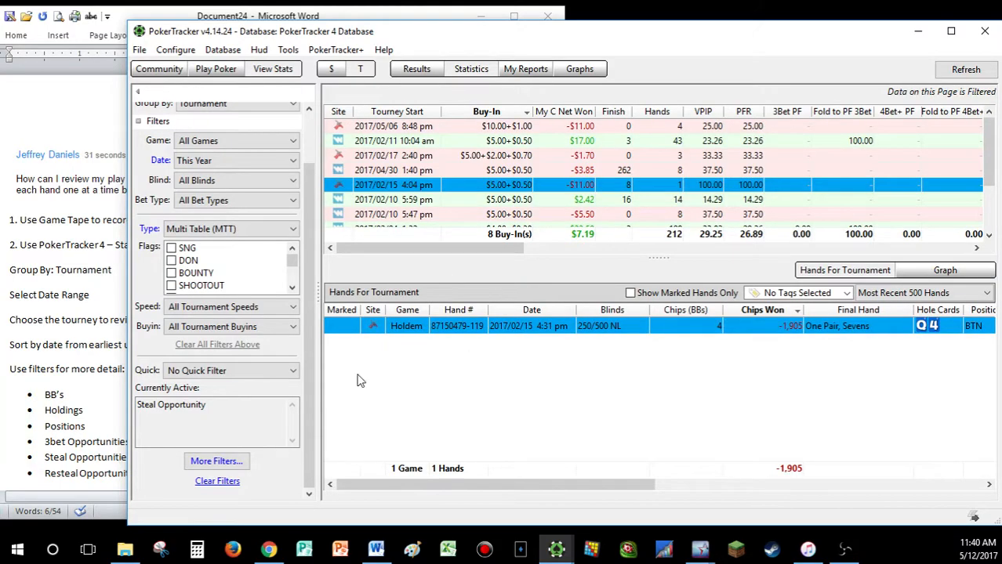
mouse_move(536, 203)
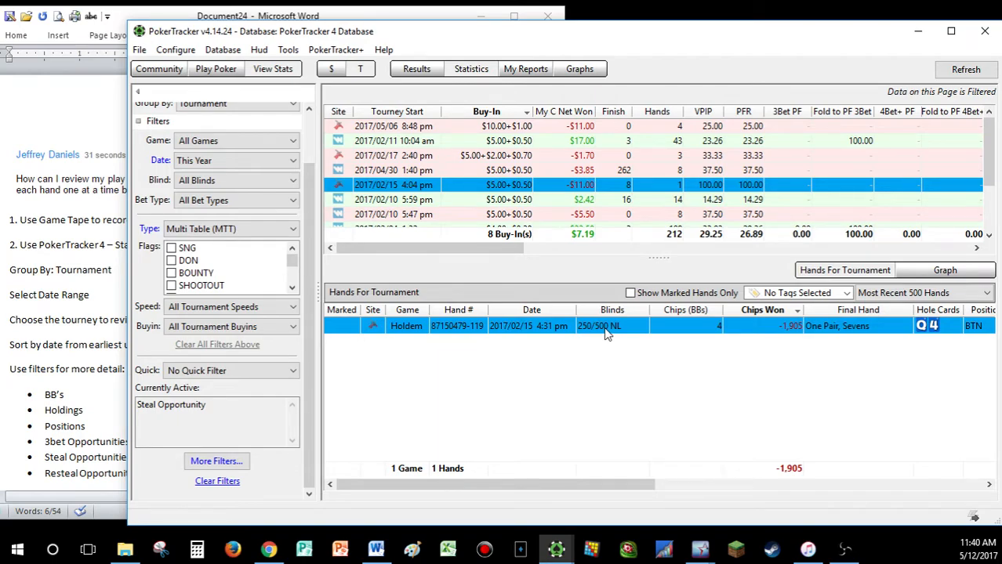
mouse_move(599, 325)
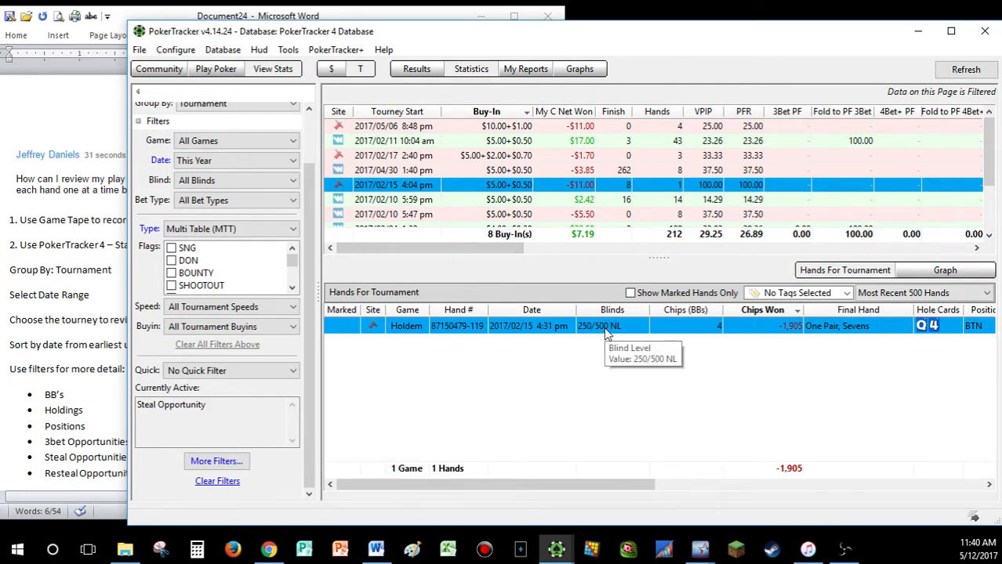
mouse_move(572, 201)
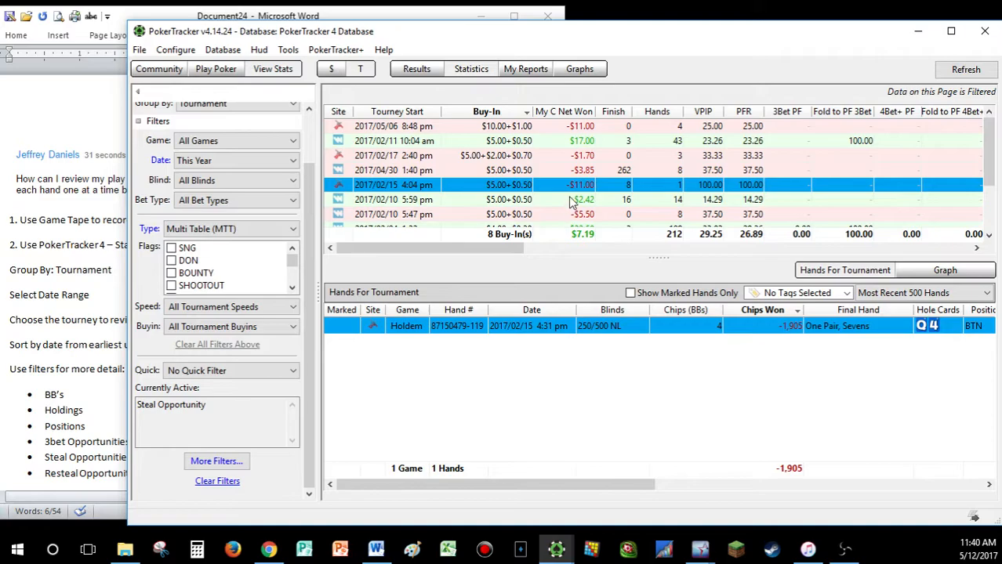
scroll("down", 3)
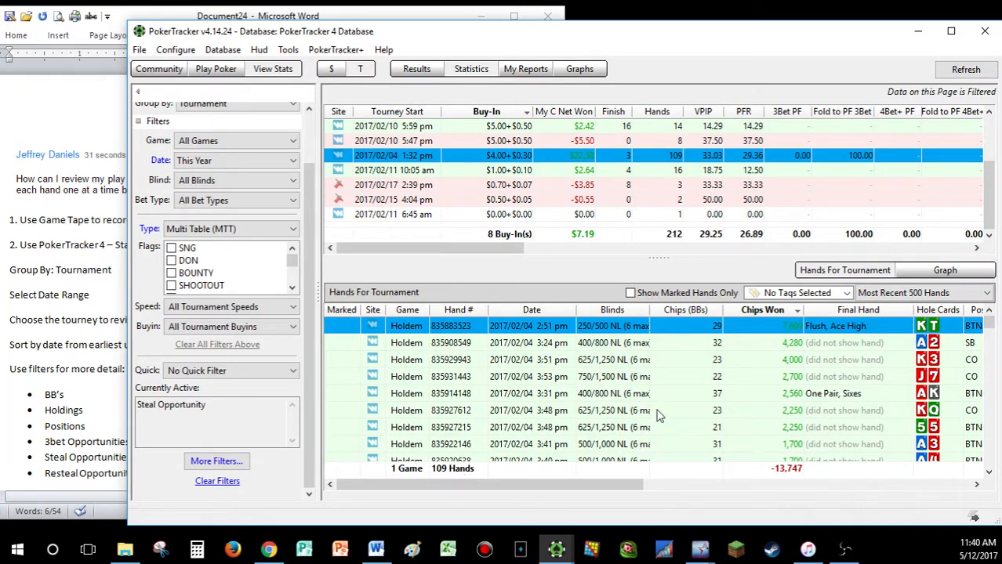
mouse_move(772, 348)
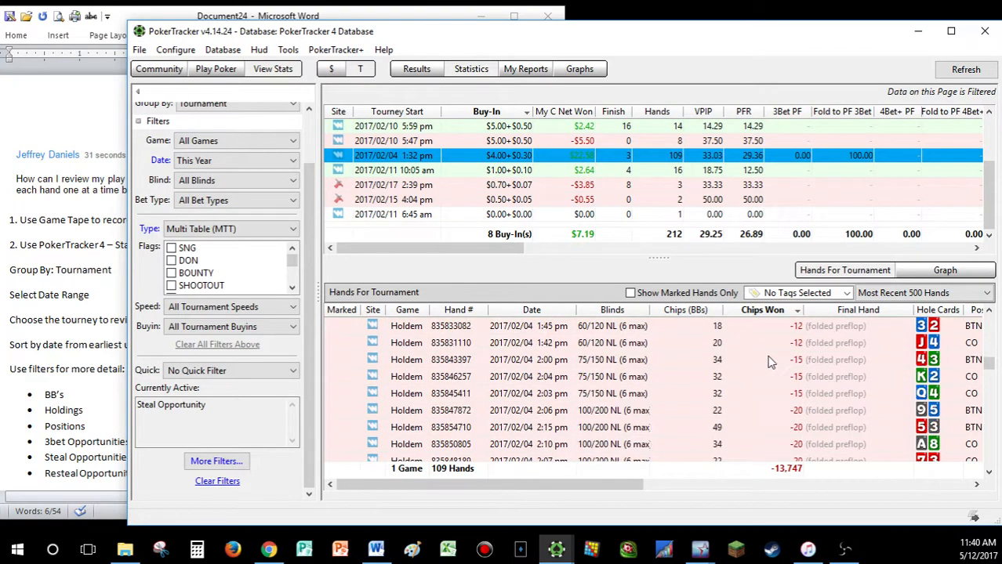
scroll("down", 3)
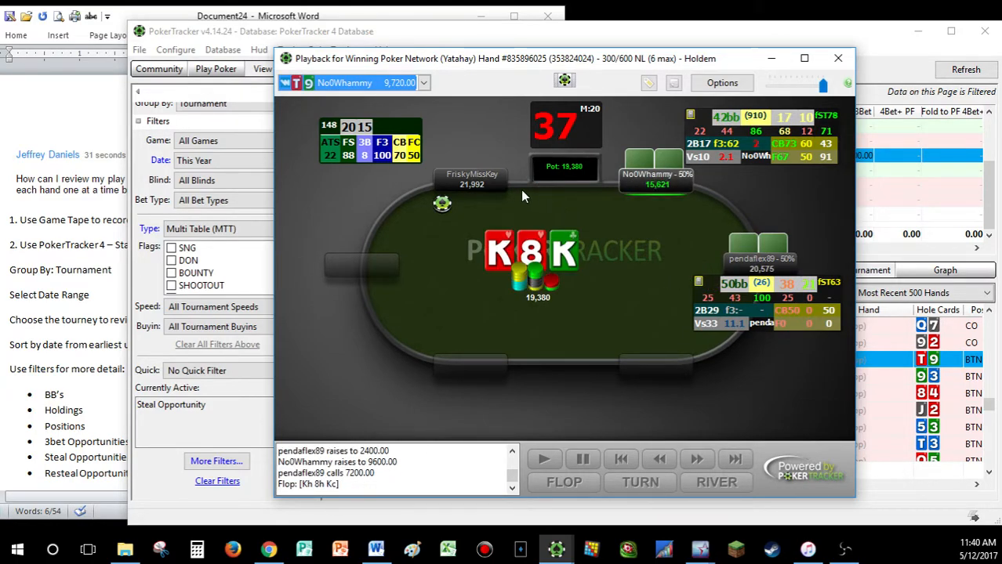
mouse_move(592, 221)
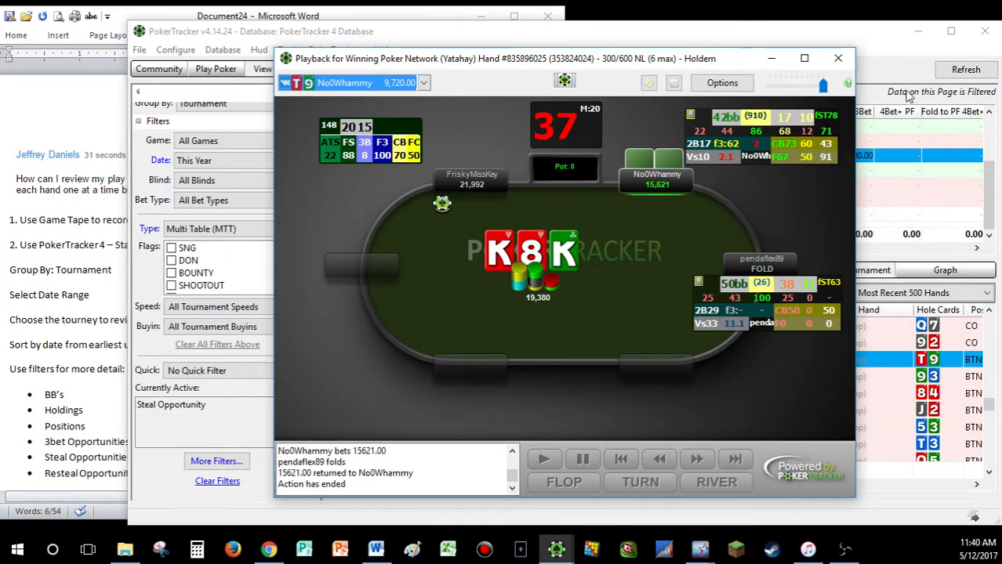
left_click(837, 58)
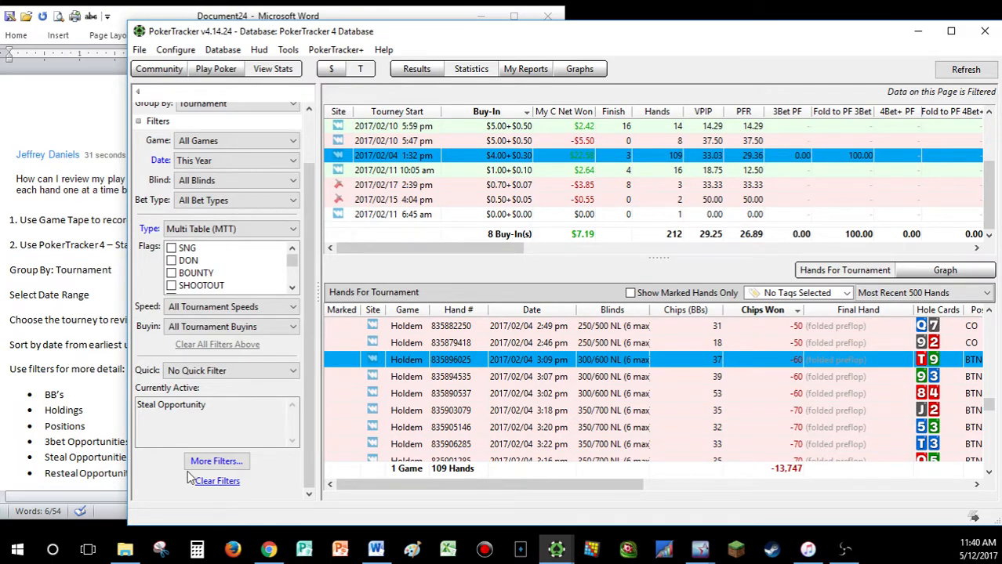
Add a preflop condition requiring a faced steal attempt in the big blind.
left_click(216, 461)
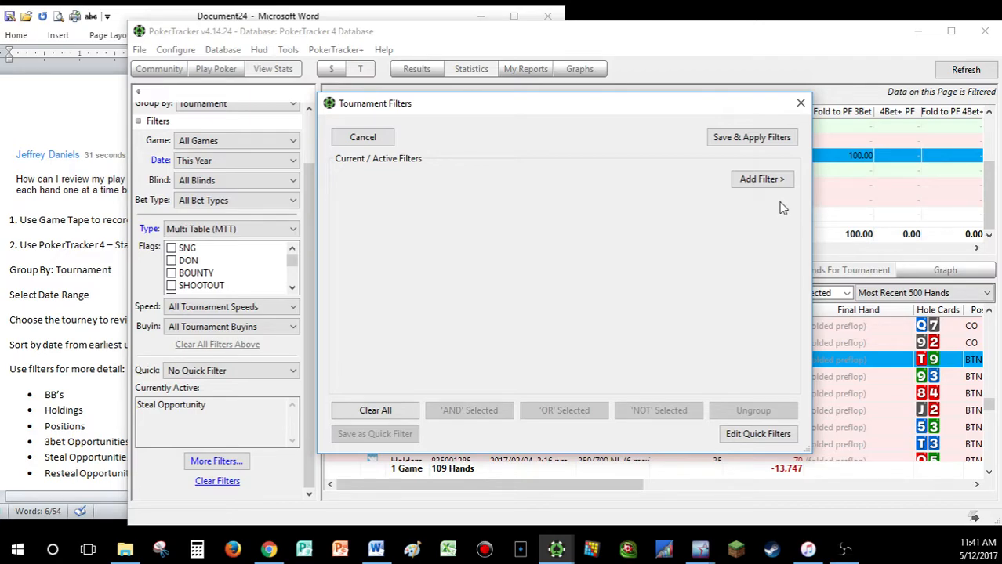
left_click(762, 179)
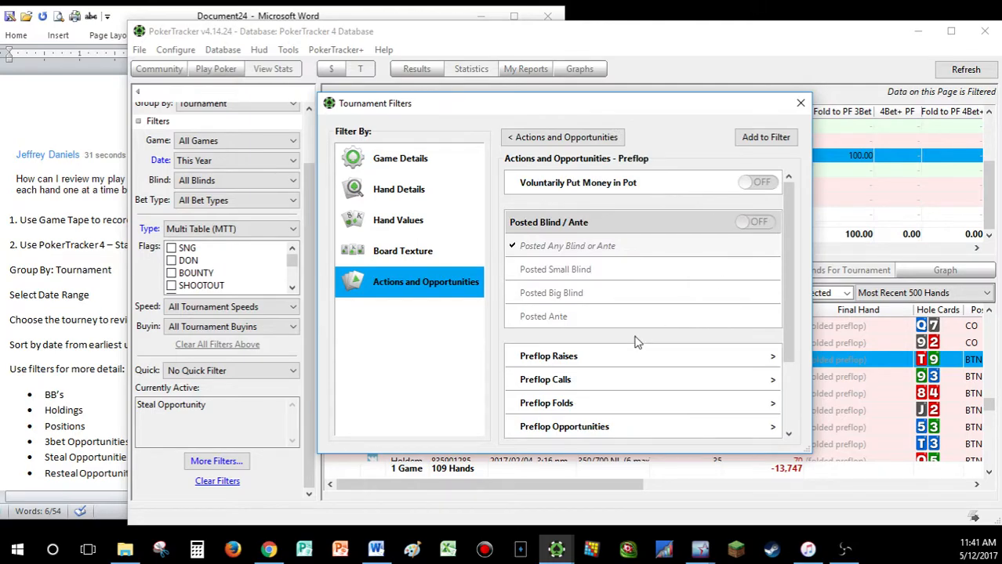
left_click(564, 426)
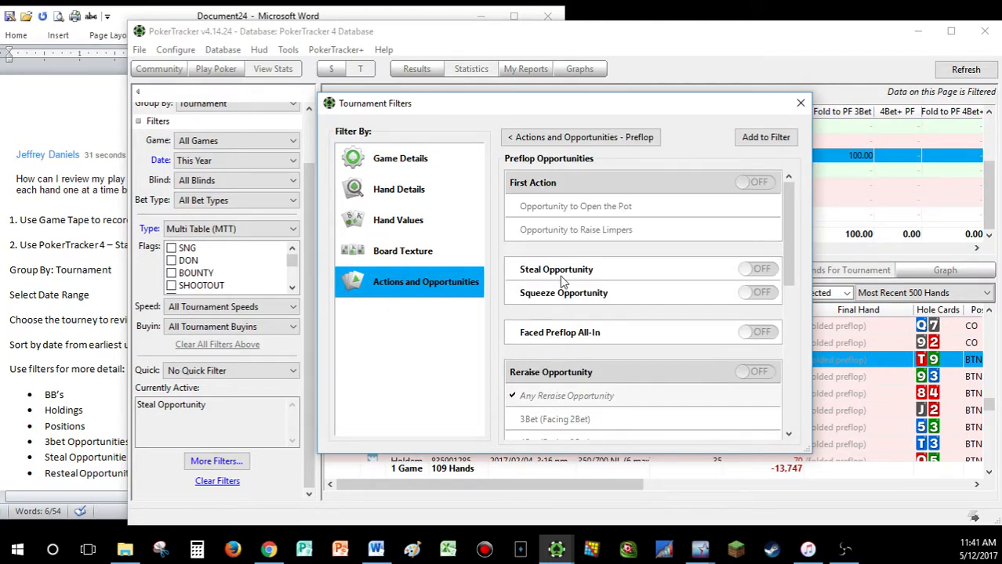
scroll("down", 3)
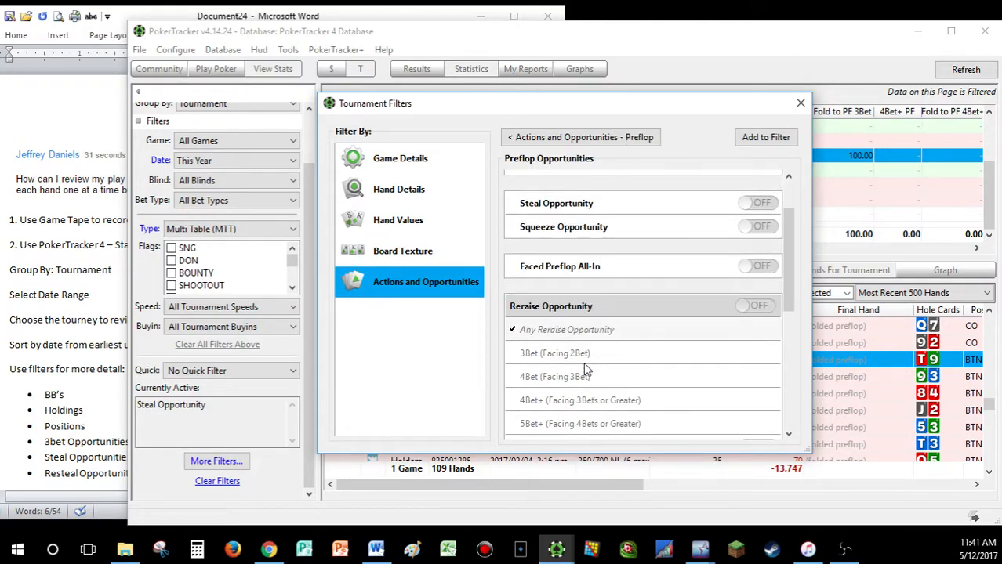
scroll("down", 3)
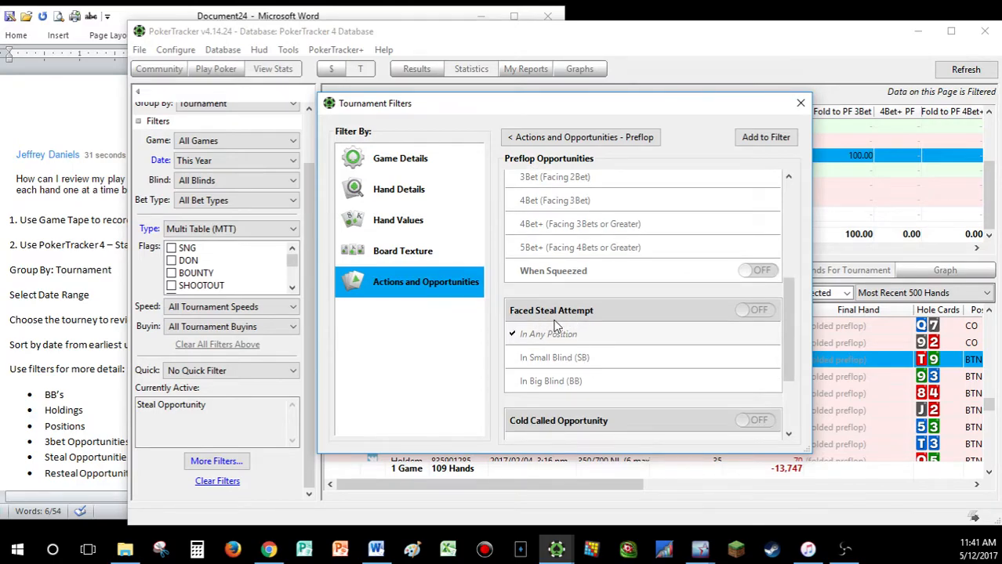
left_click(756, 311)
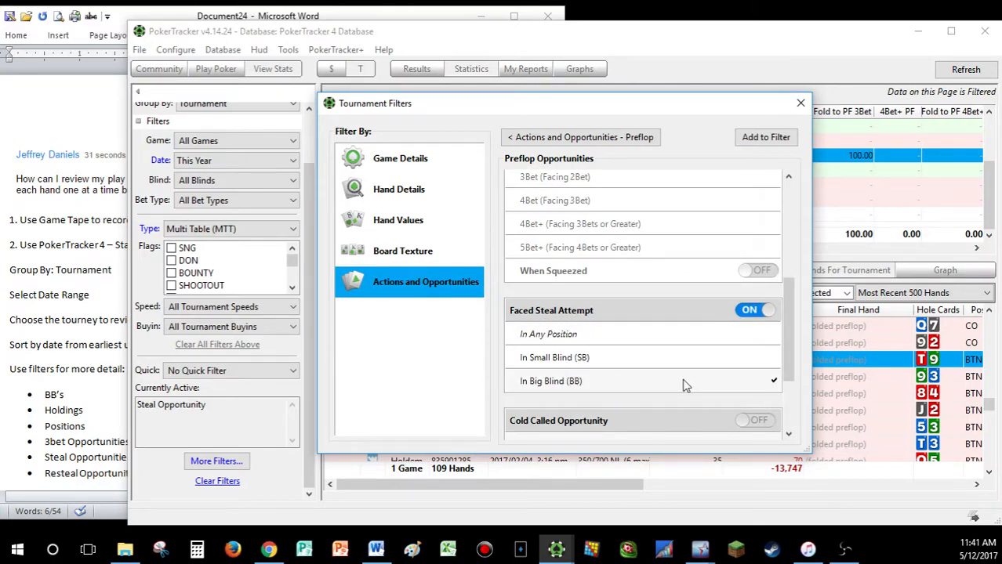
Also require a 3bet opportunity facing a 2bet, then save and apply the combined filter.
scroll("up", 3)
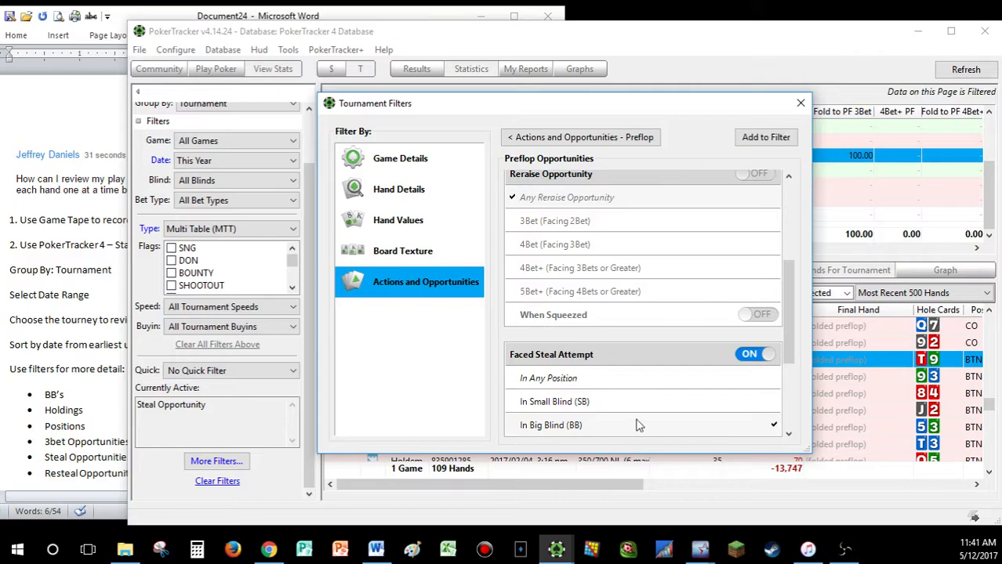
mouse_move(562, 228)
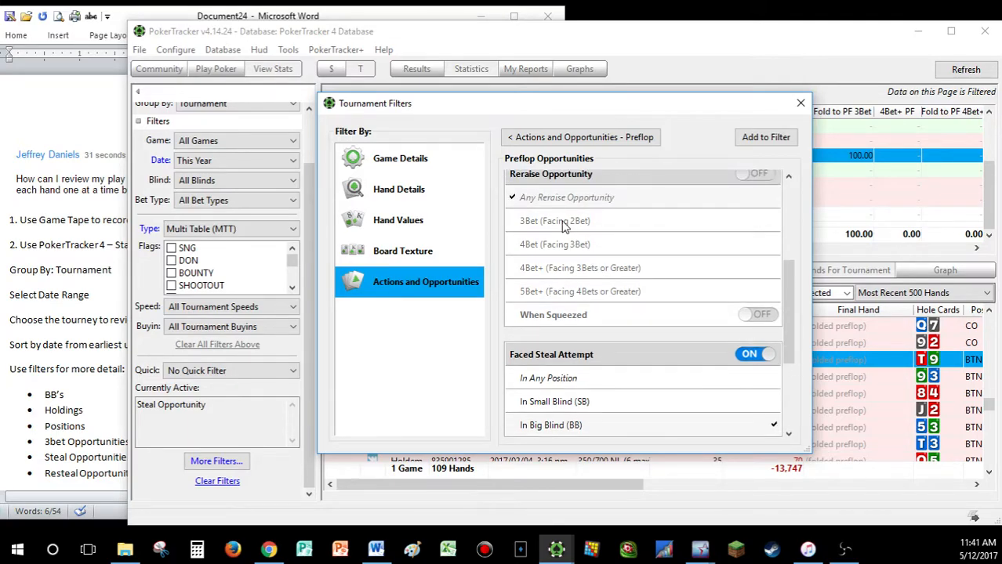
left_click(765, 138)
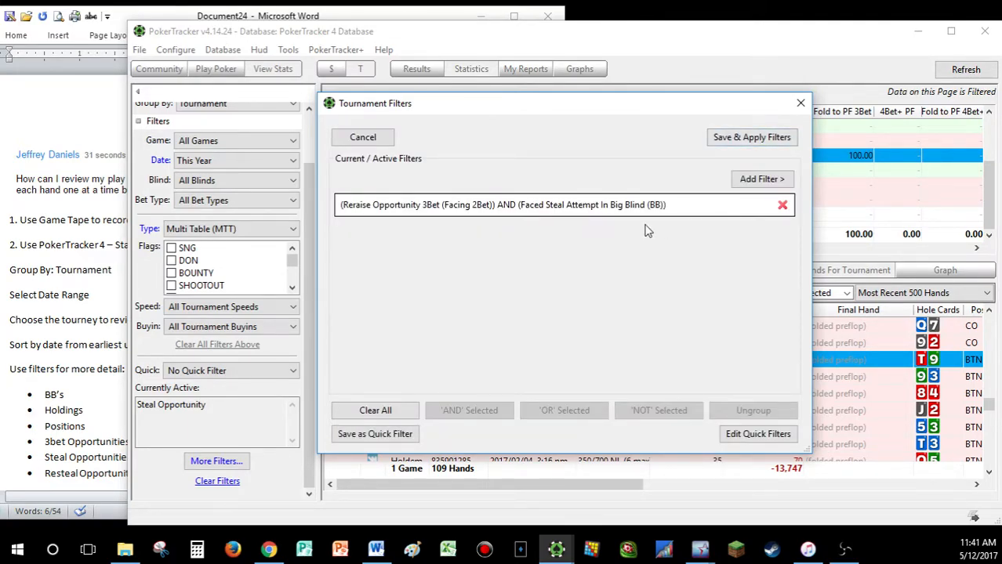
mouse_move(458, 206)
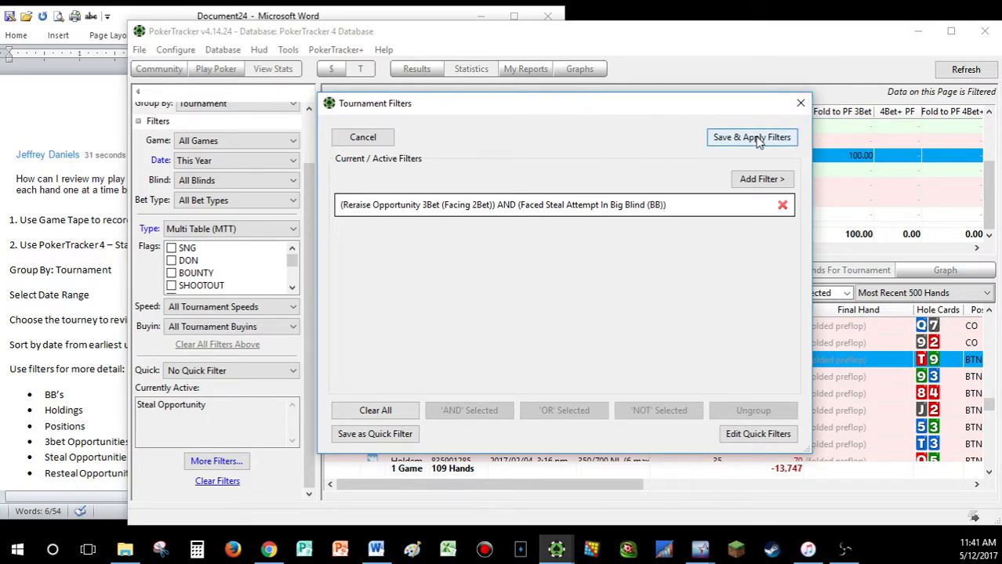
left_click(751, 138)
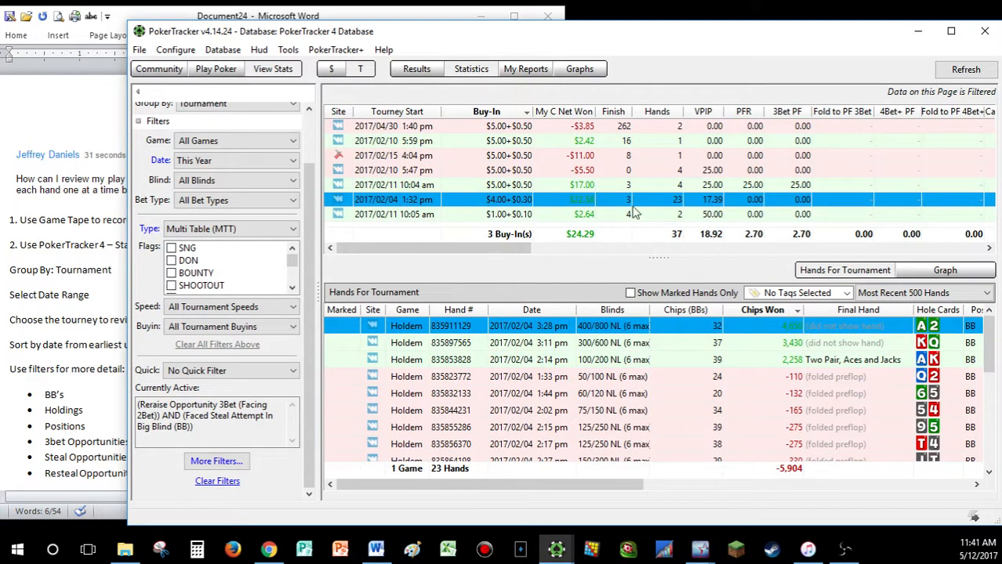
mouse_move(743, 455)
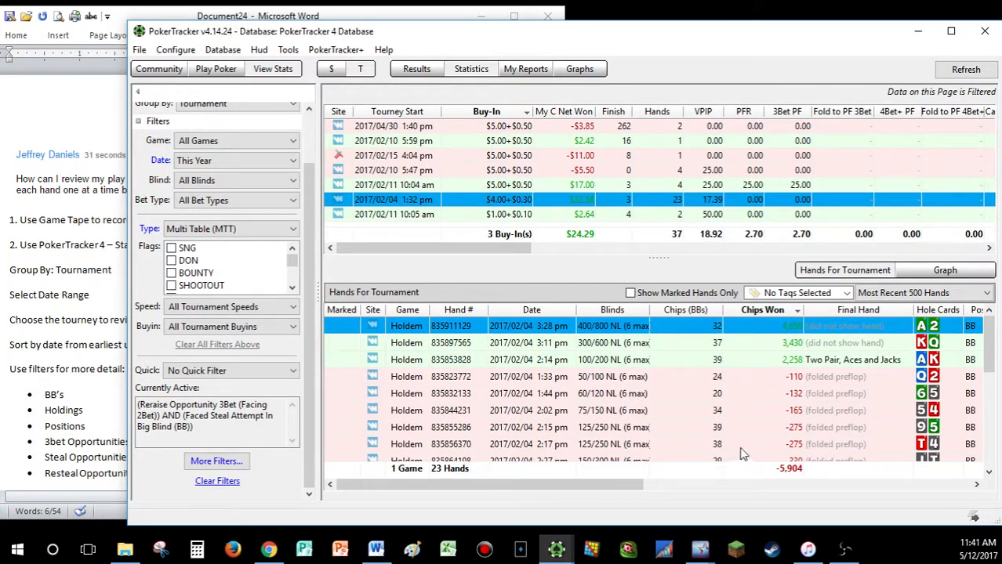
Launch a filtered 250/500 NL big-blind hand in the replayer from the hands list.
scroll("down", 3)
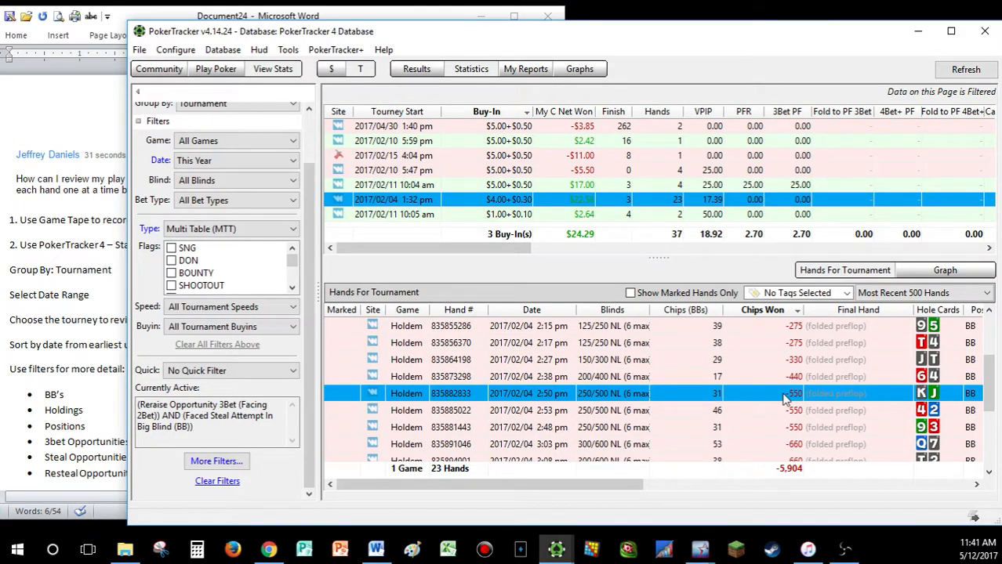
double_click(495, 392)
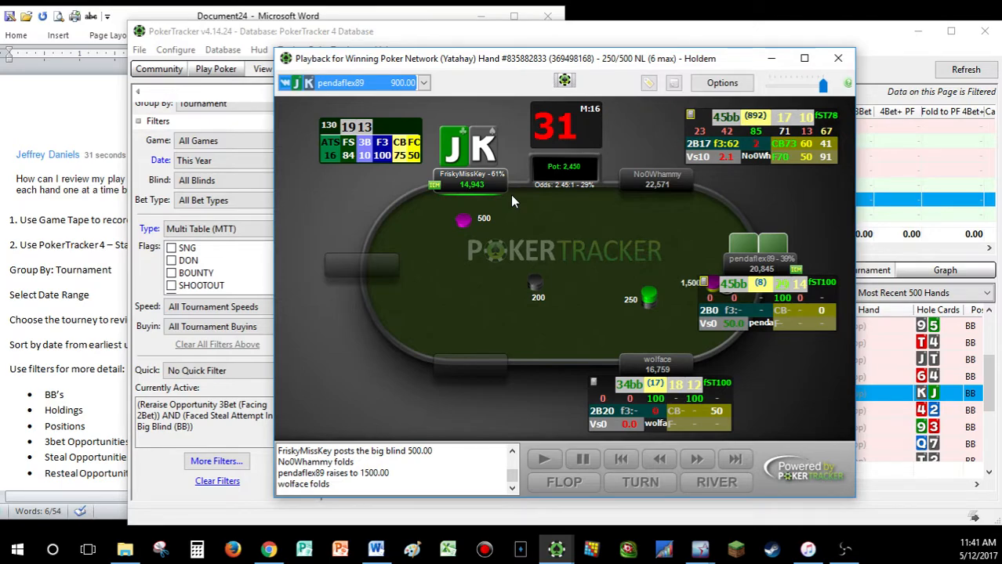
mouse_move(768, 289)
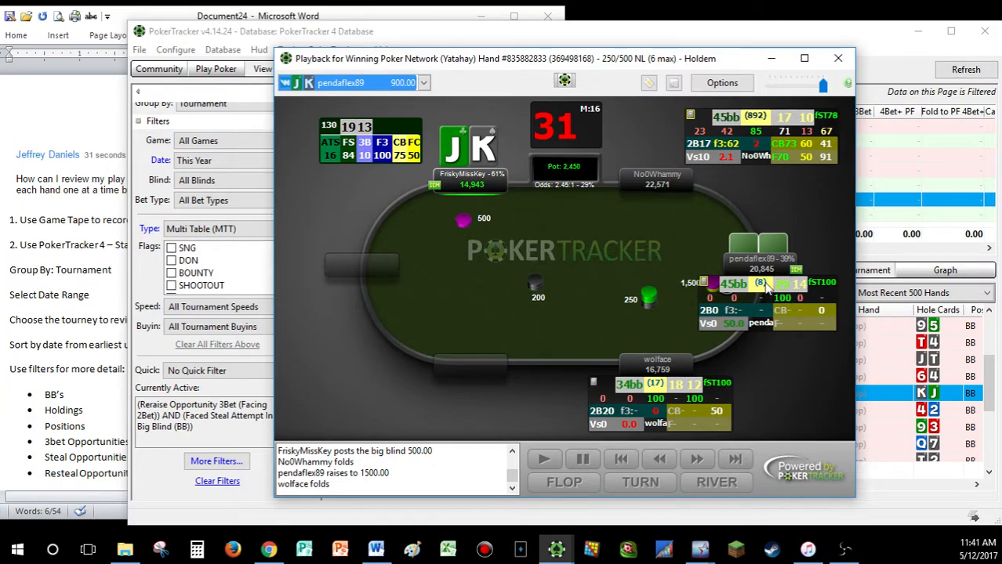
mouse_move(702, 265)
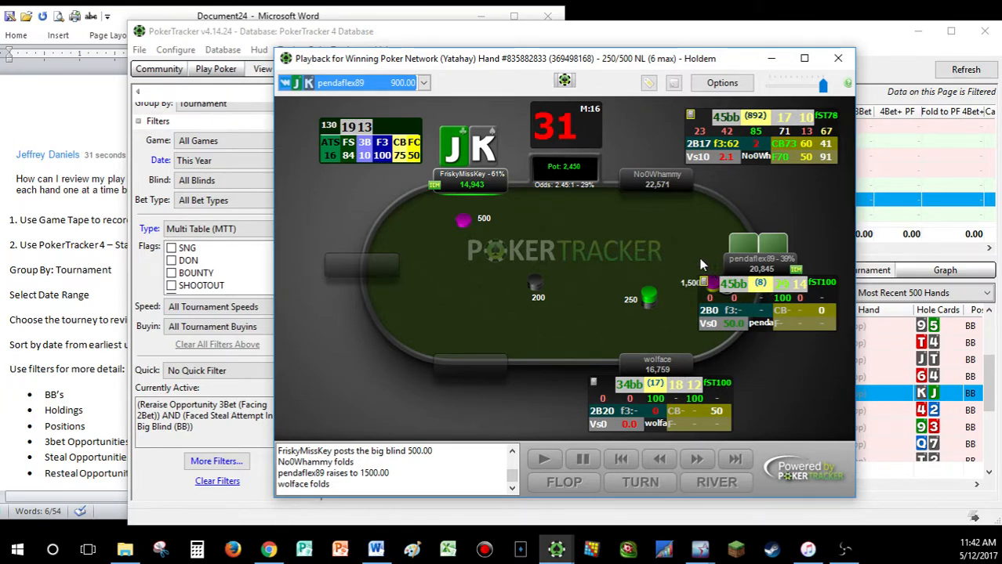
mouse_move(524, 234)
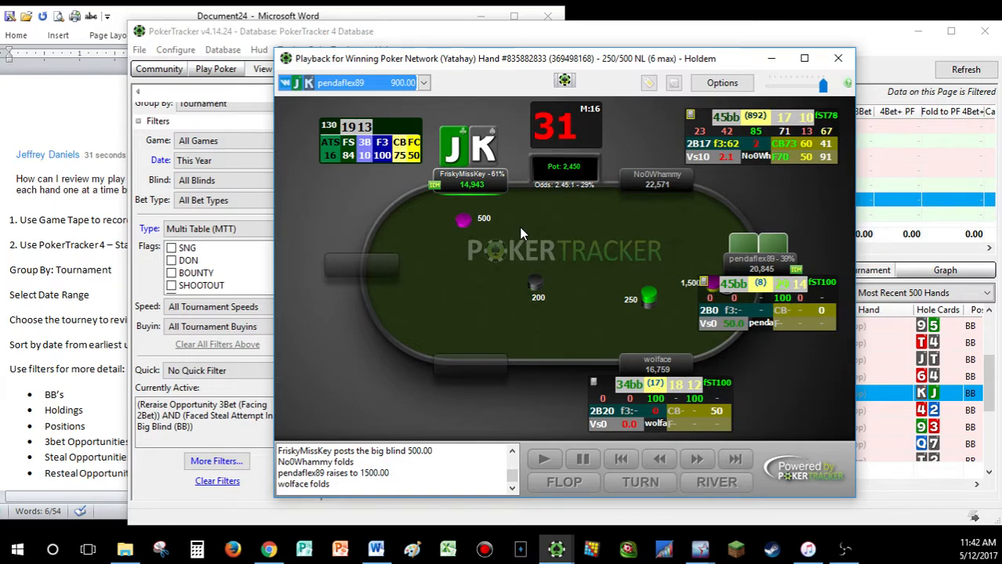
mouse_move(758, 272)
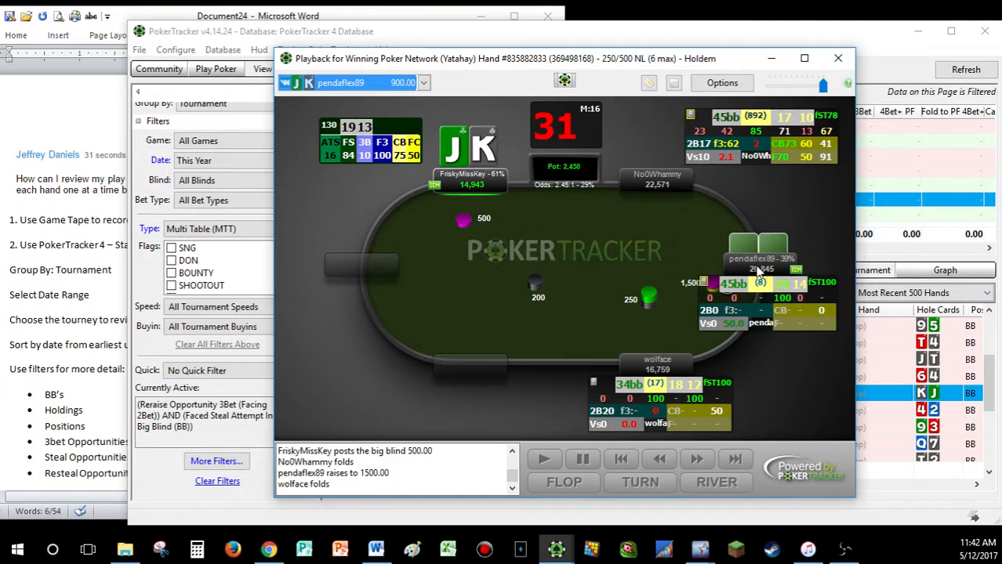
mouse_move(549, 276)
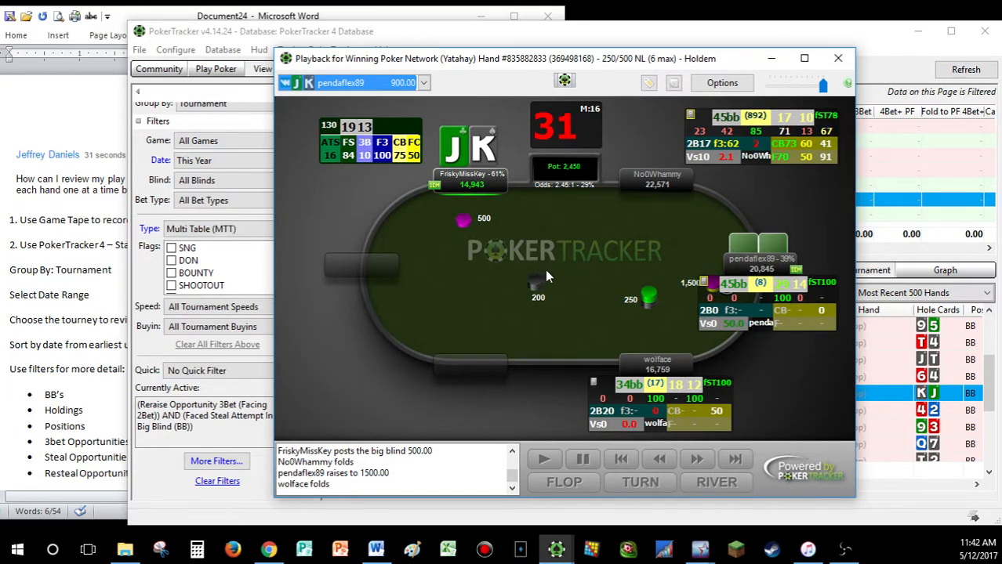
mouse_move(75, 178)
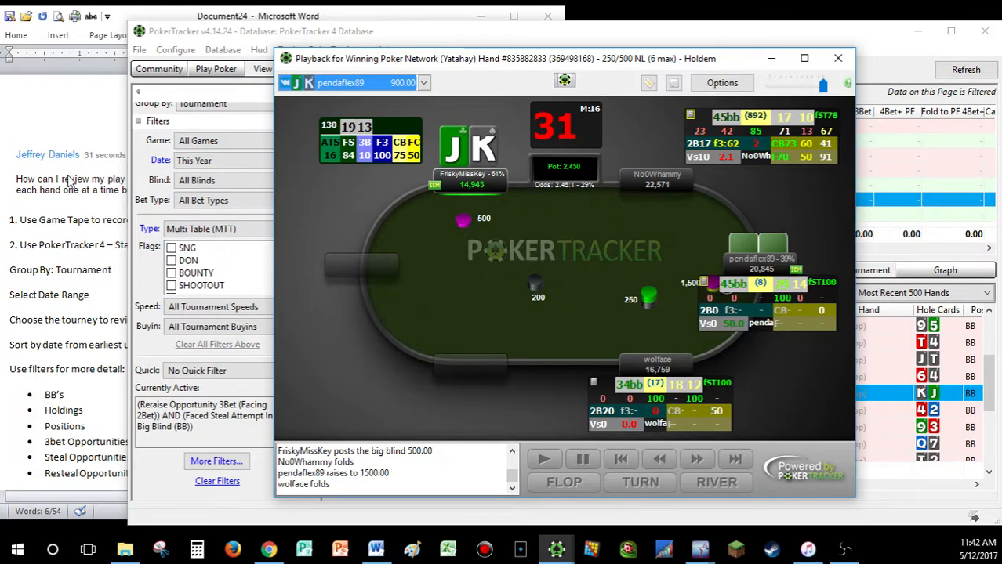